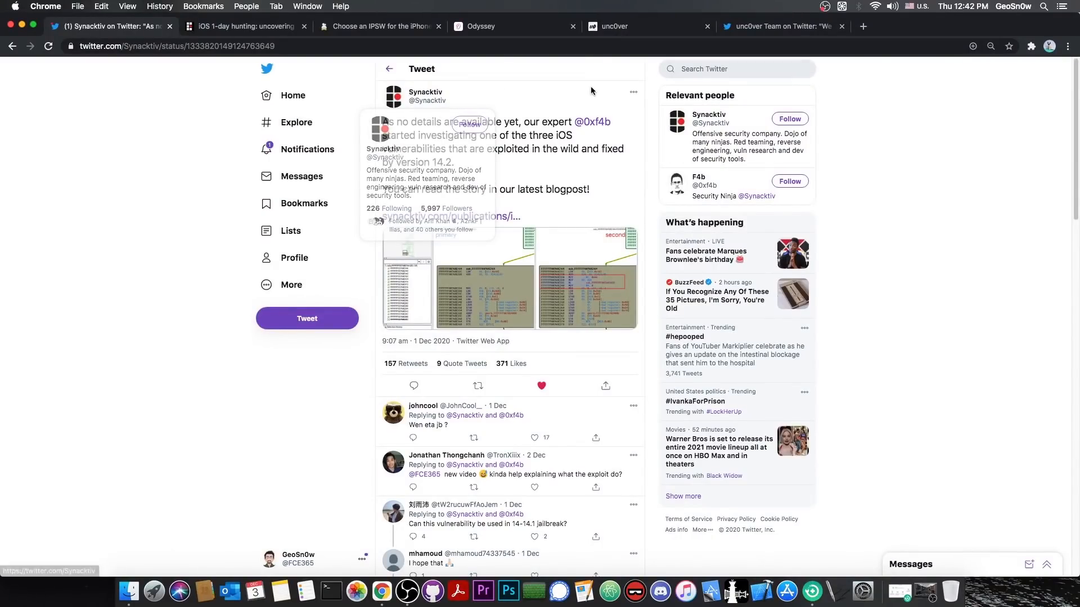
pyautogui.moveTo(540, 77)
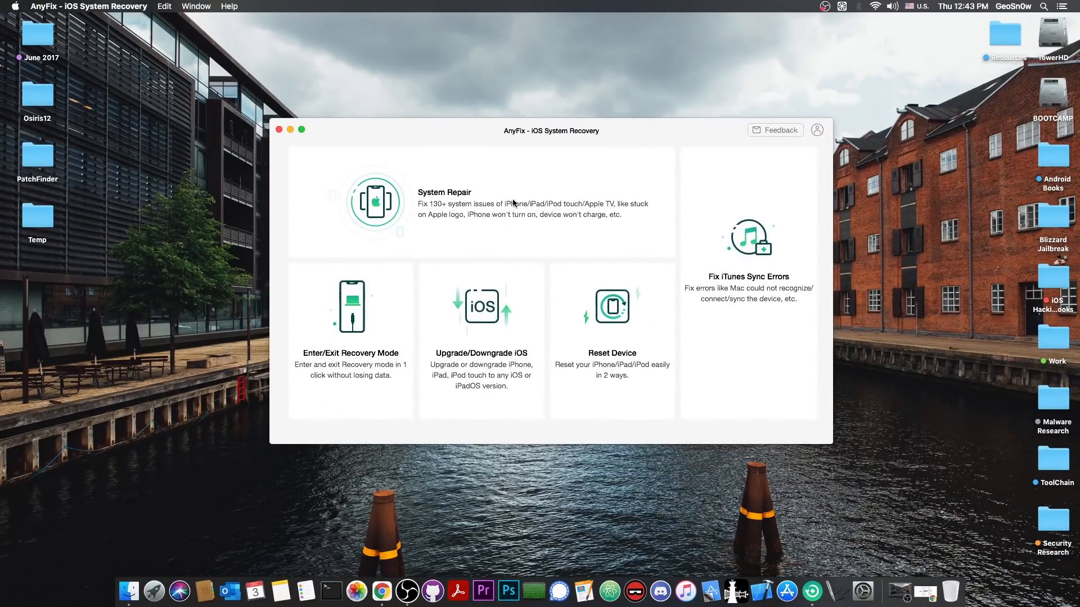
pyautogui.moveTo(409, 224)
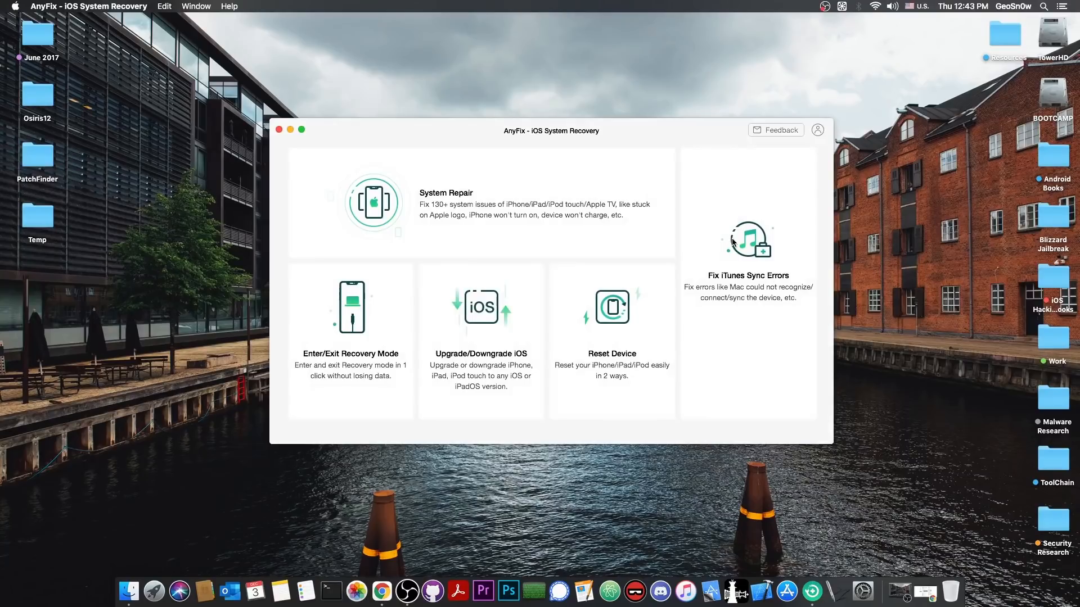
# Check the ipsw.me signing status and Synacktiv's tweet, then land on the Synacktiv blog post.
pyautogui.click(748, 238)
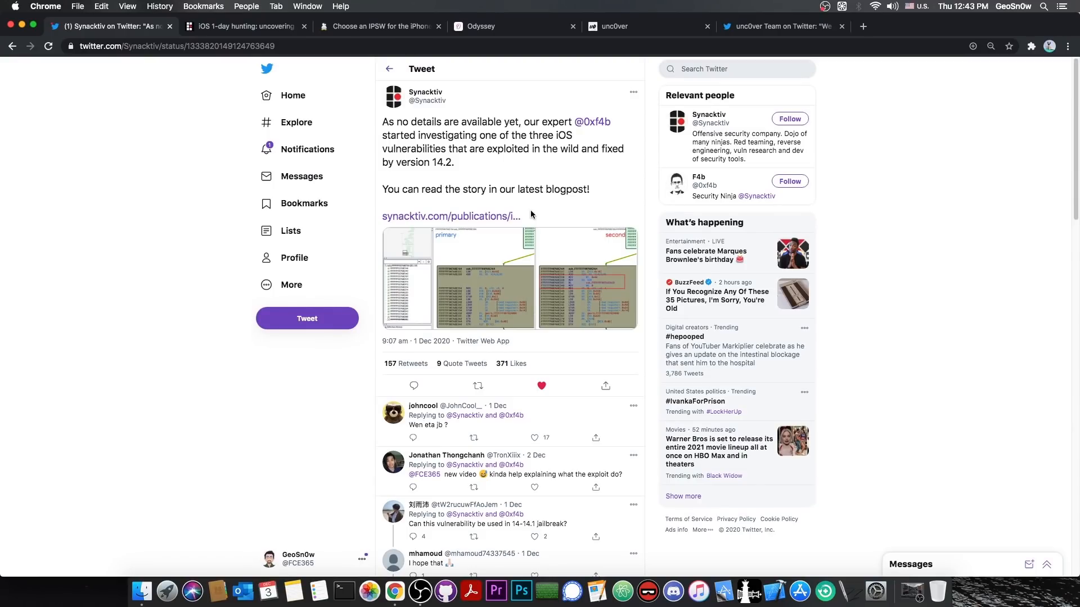
pyautogui.moveTo(474, 180)
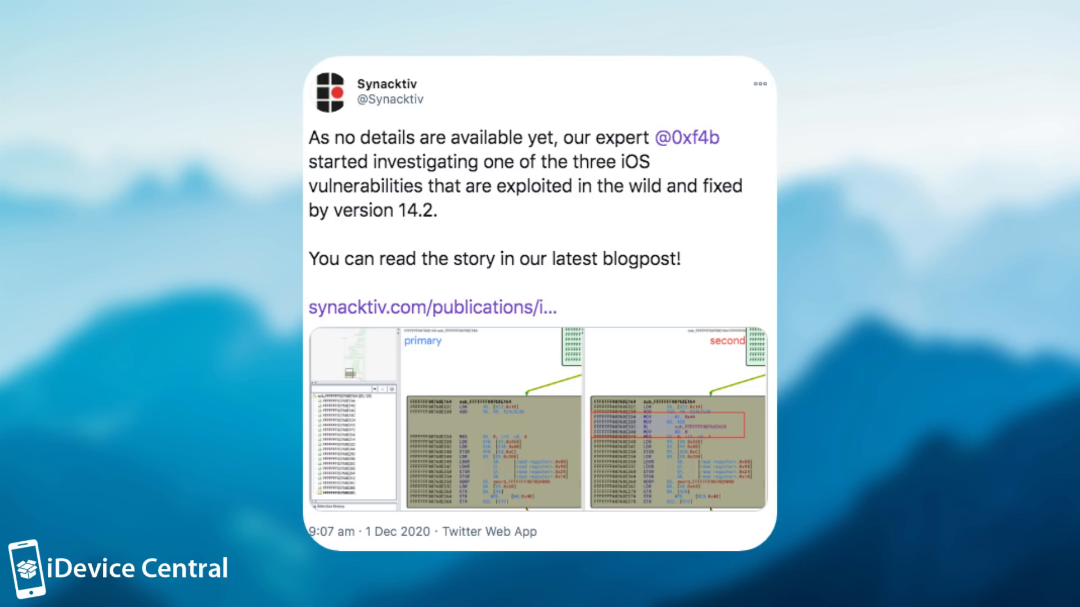
pyautogui.click(378, 26)
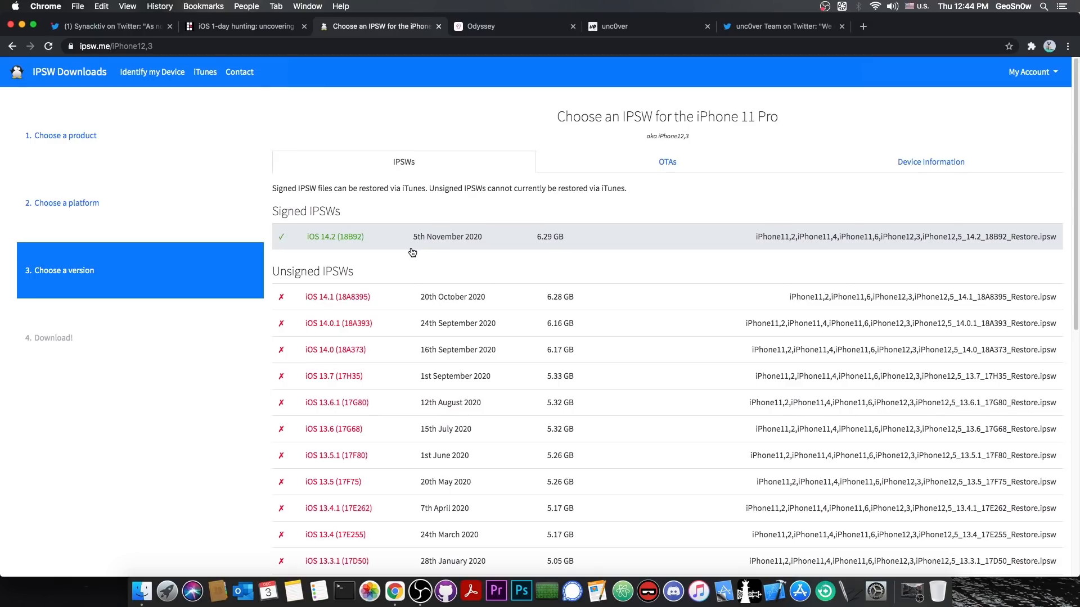
pyautogui.click(107, 27)
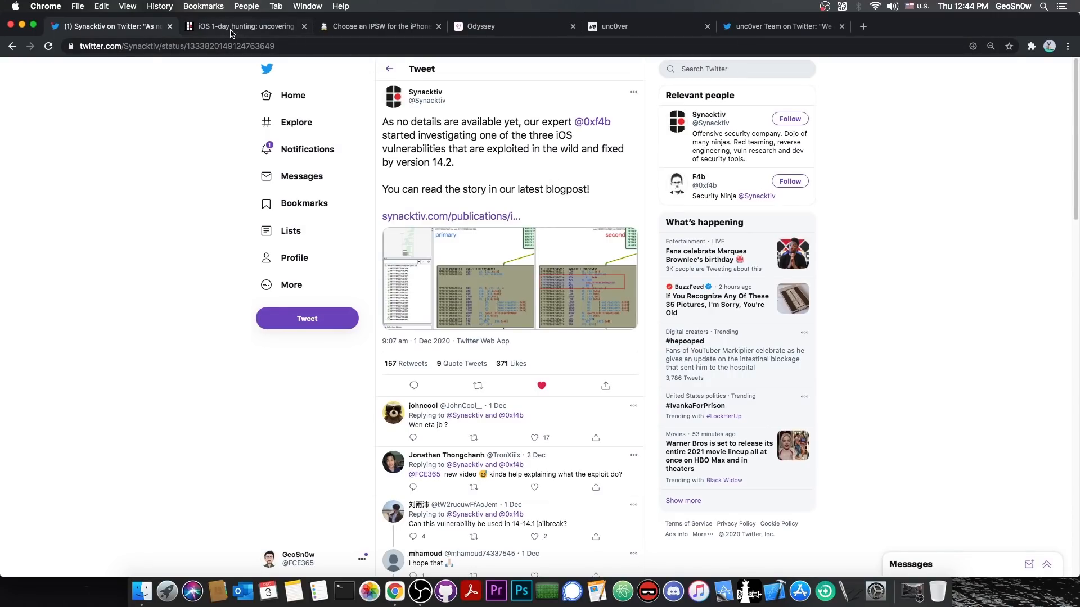
pyautogui.click(244, 26)
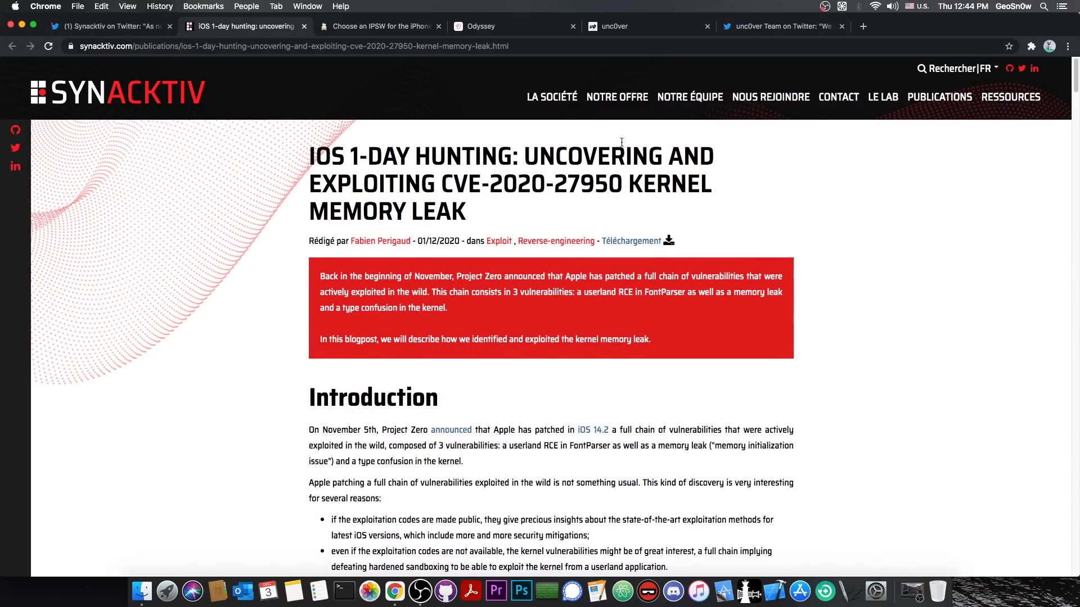
# Scroll through the CVE-2020-27950 post past its PoC and bindiffing sections.
pyautogui.scroll(-3)
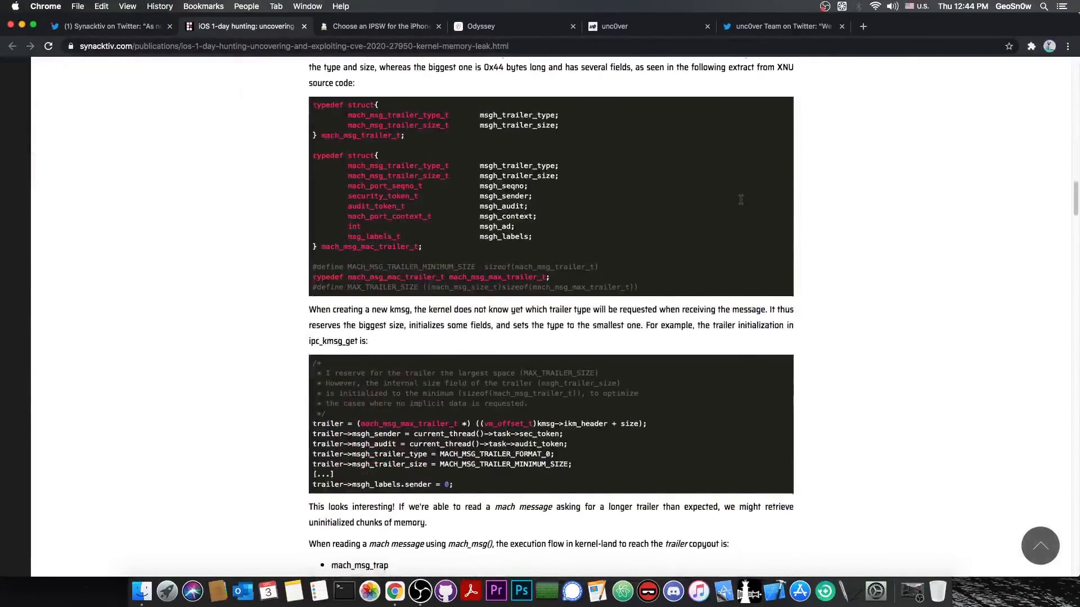
pyautogui.scroll(-3)
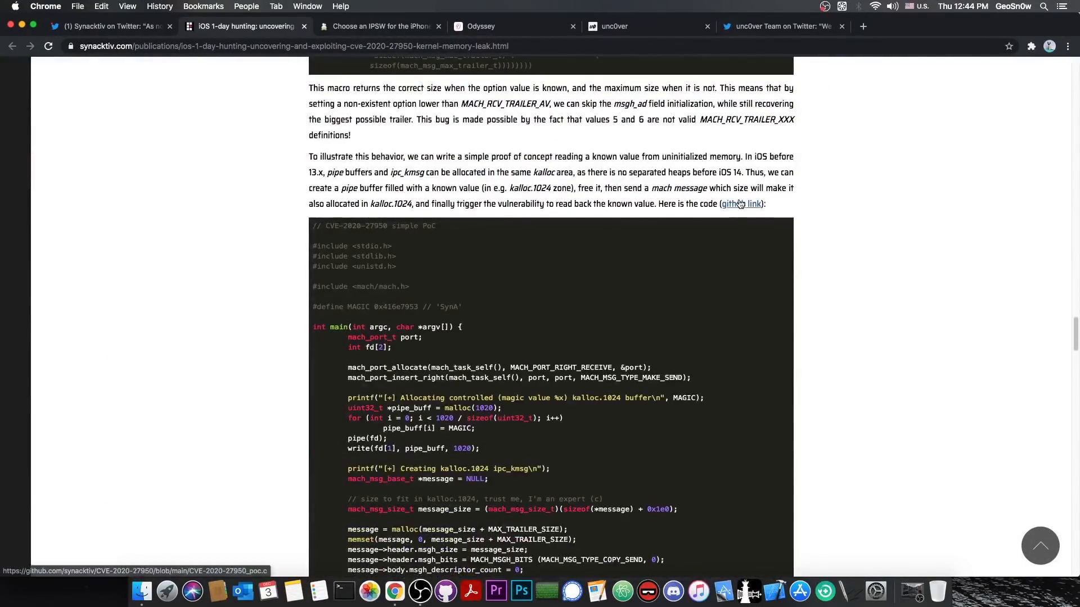
pyautogui.scroll(-3)
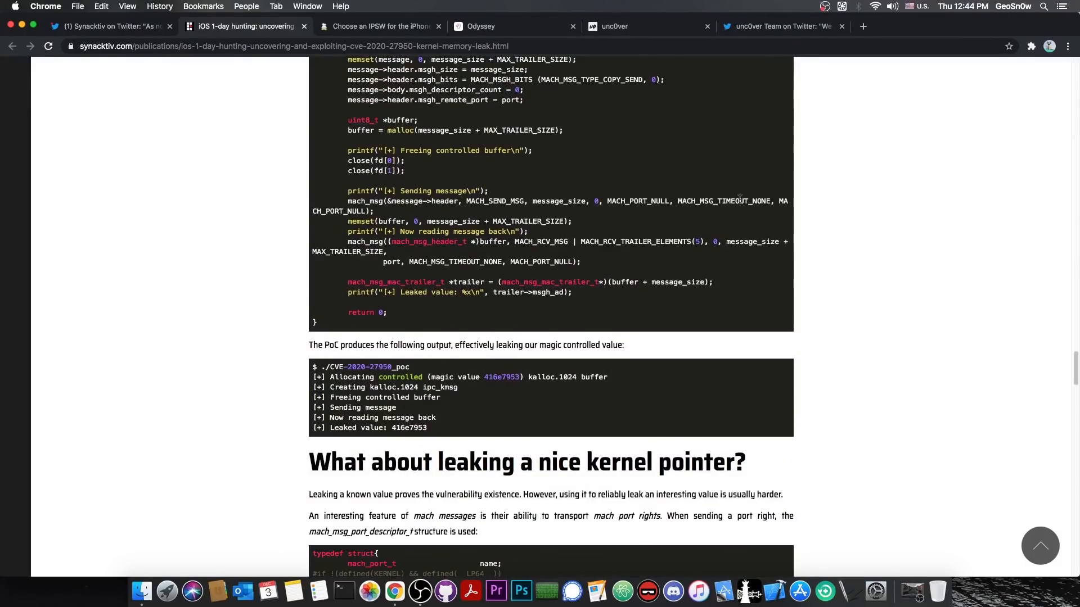
pyautogui.scroll(-3)
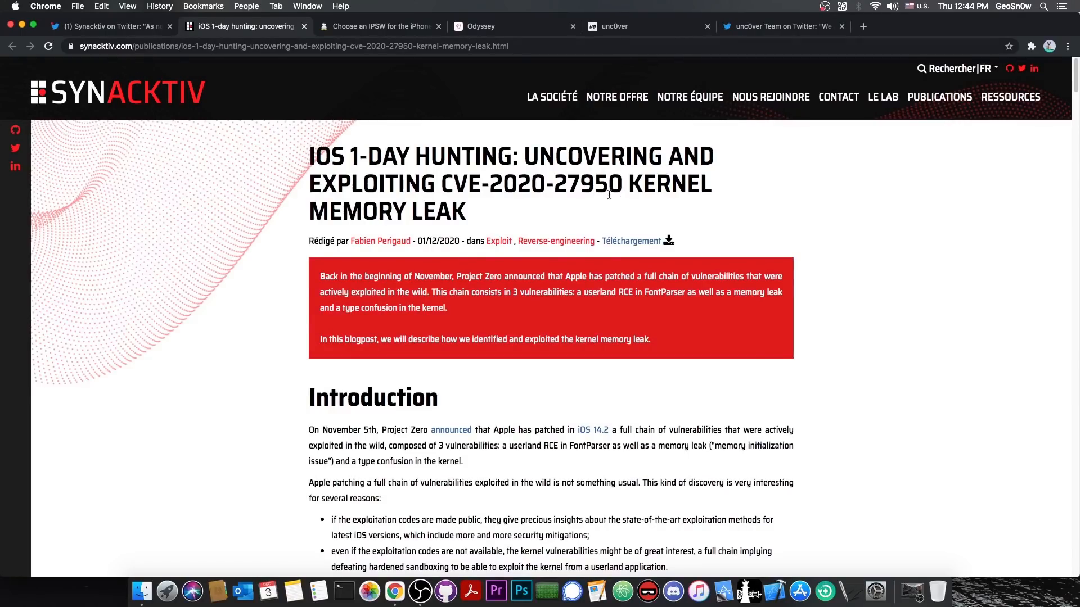
pyautogui.moveTo(452, 200)
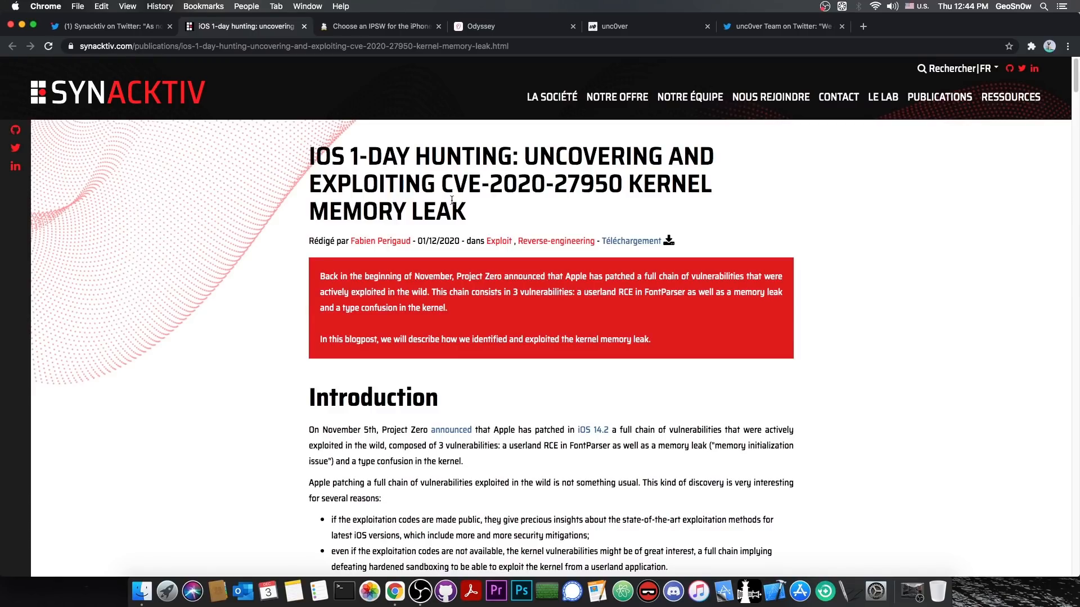
pyautogui.moveTo(443, 195)
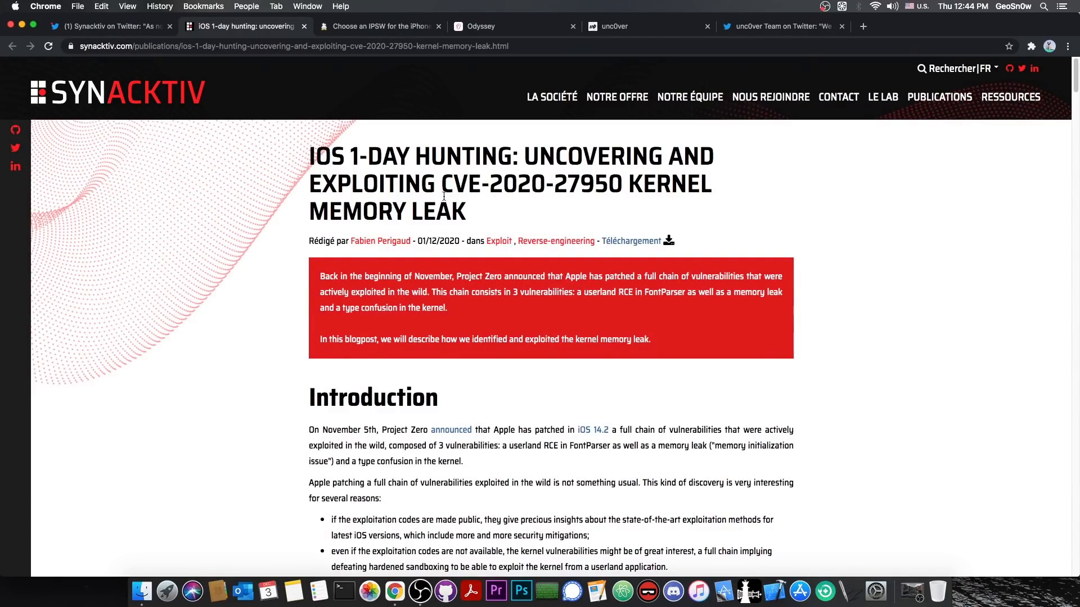
pyautogui.scroll(-3)
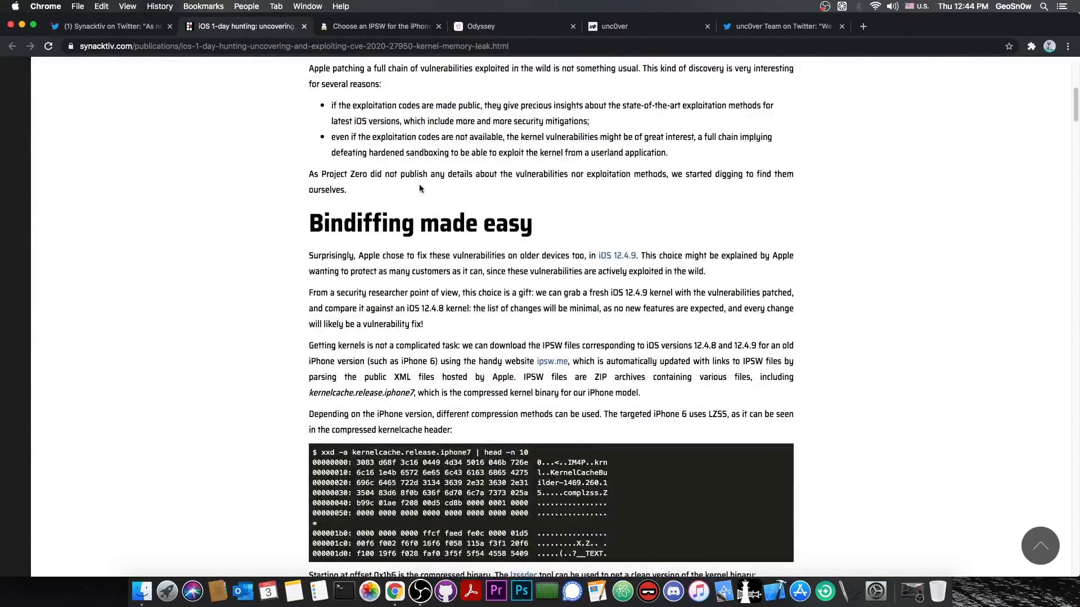
pyautogui.scroll(-3)
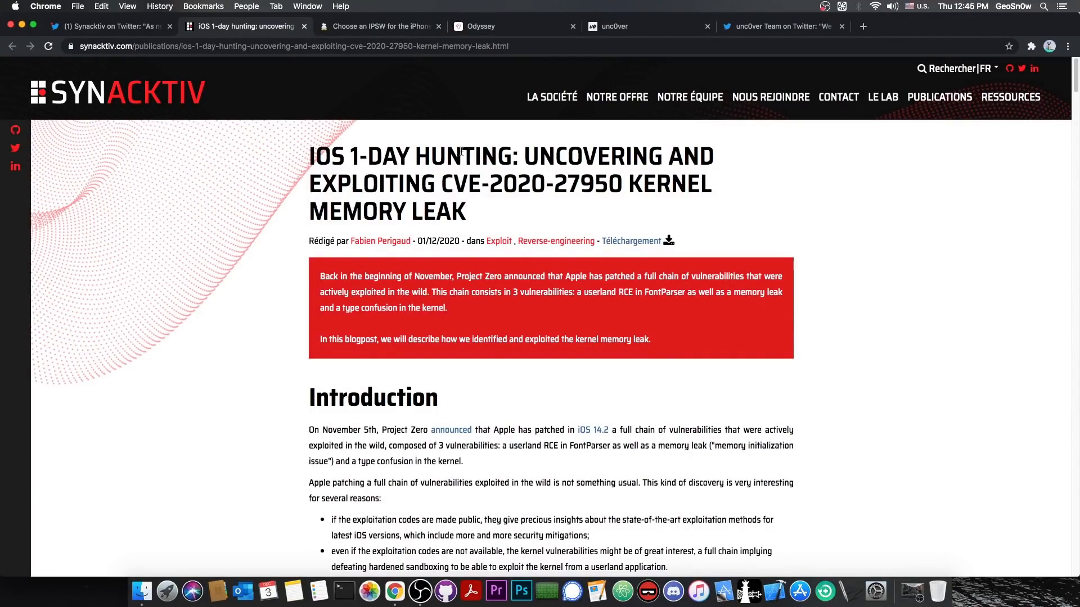
pyautogui.scroll(-3)
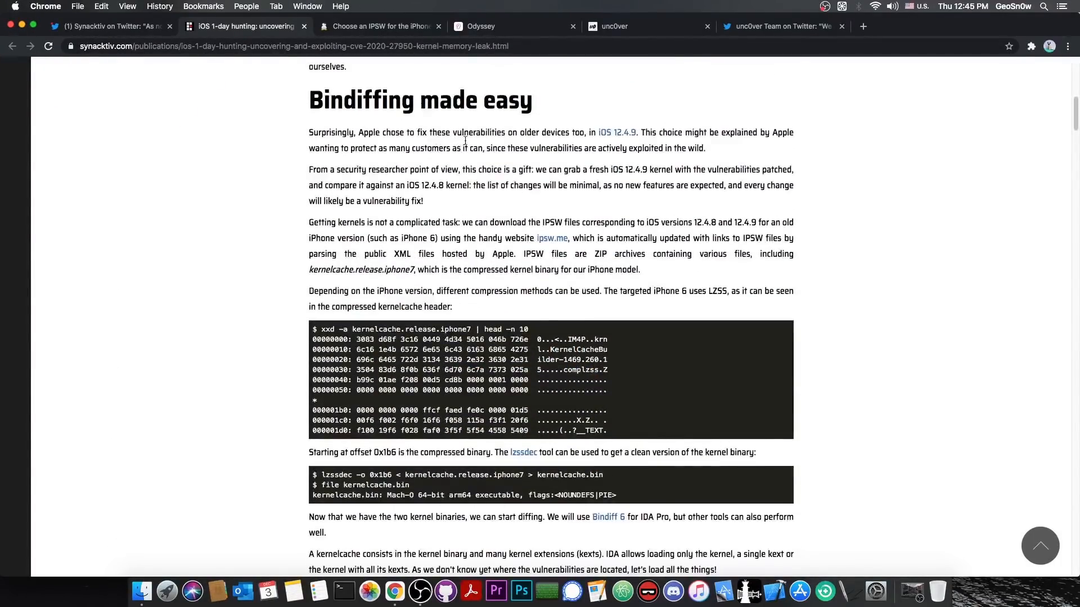
pyautogui.scroll(-3)
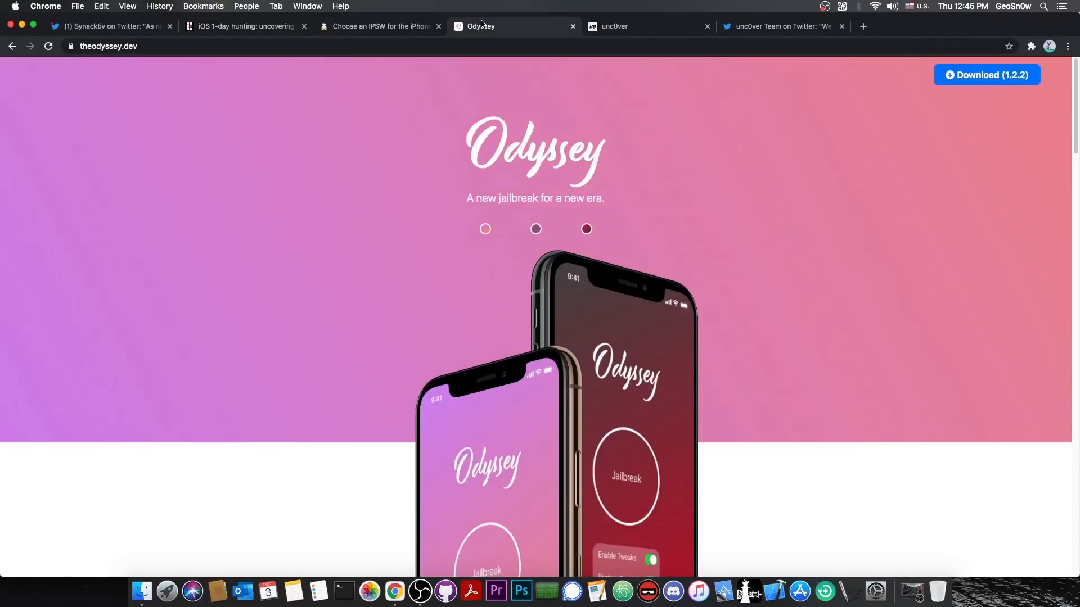
pyautogui.click(614, 26)
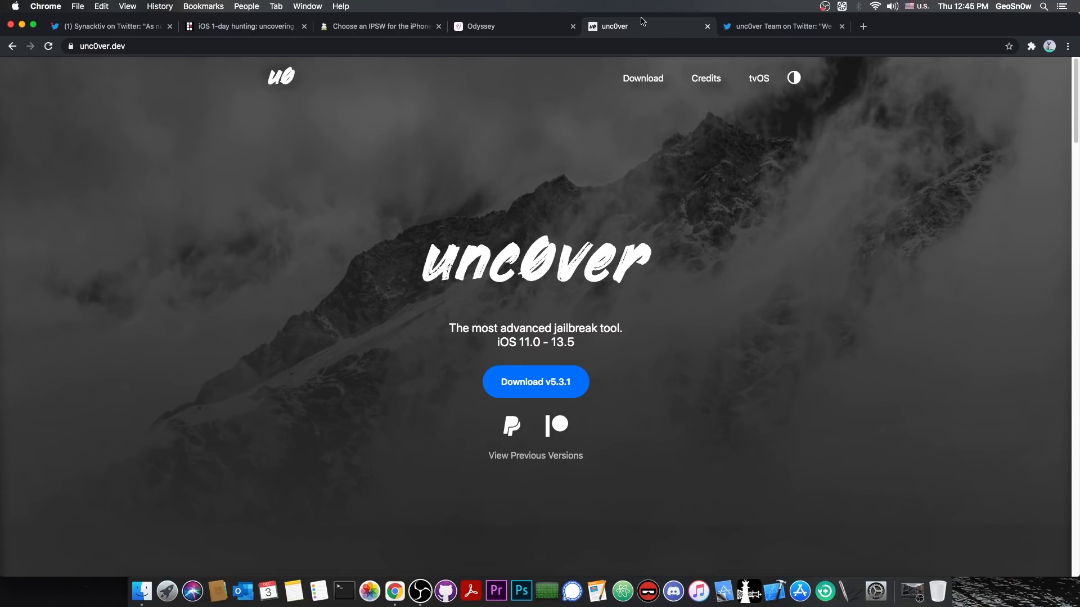
pyautogui.moveTo(528, 32)
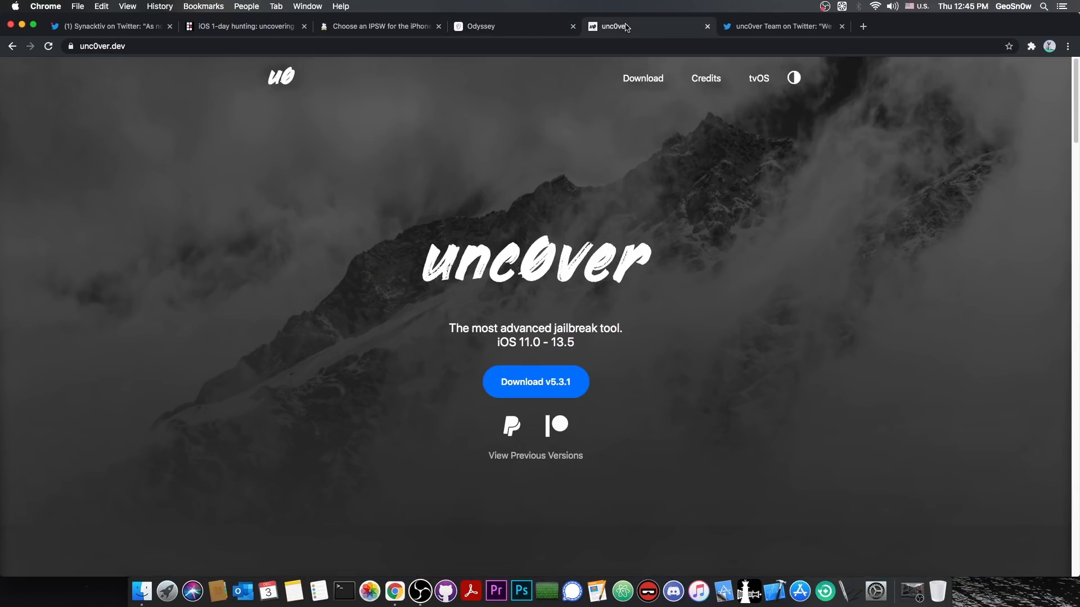
pyautogui.click(481, 26)
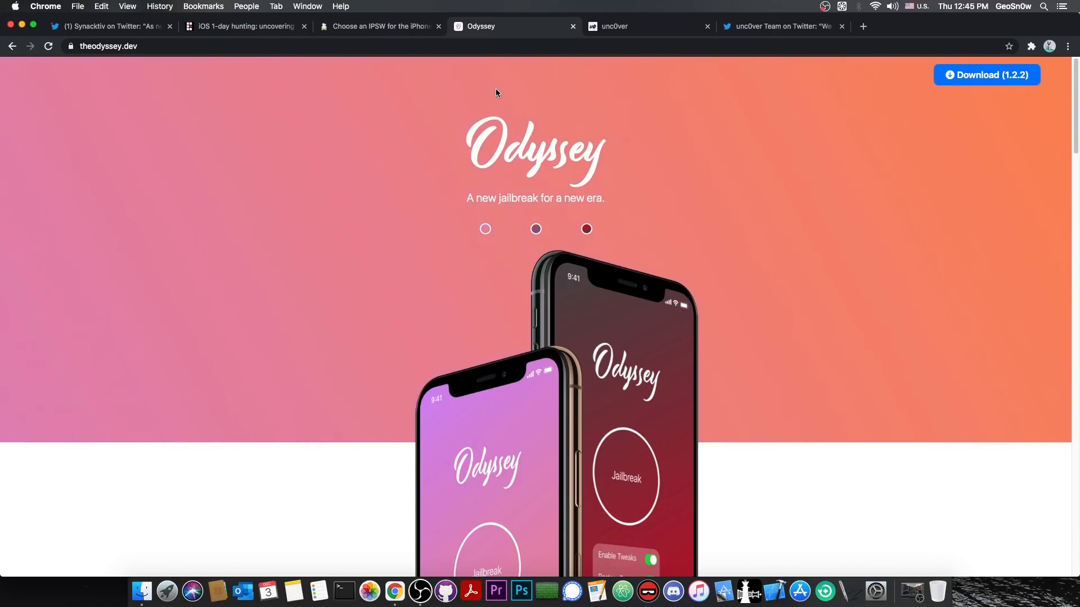
pyautogui.moveTo(328, 25)
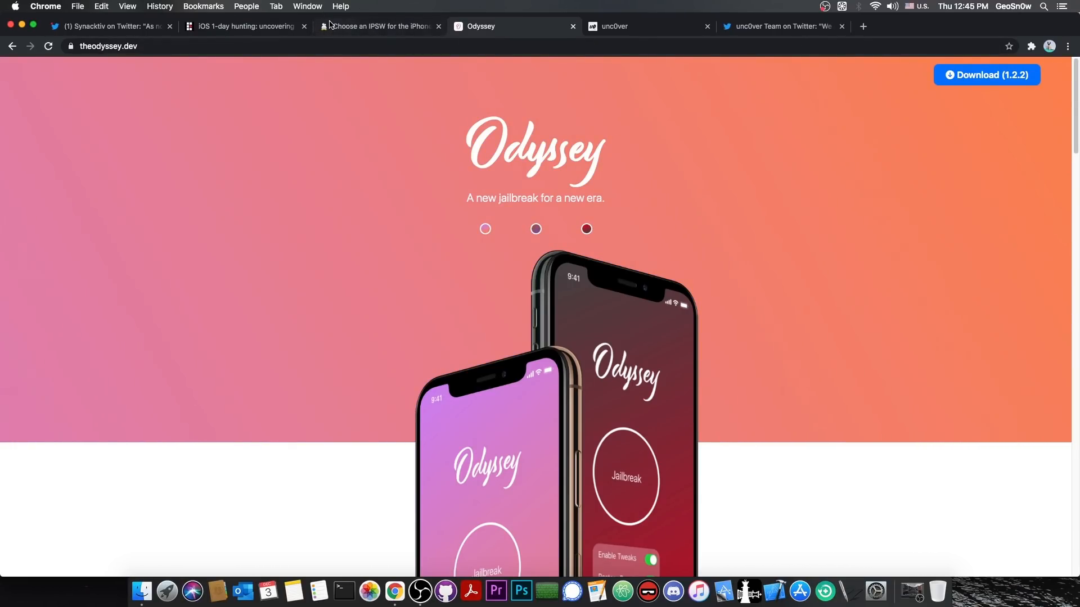
# Confirm iOS 14.2 is the only signed iPhone 11 Pro firmware, then show the unc0ver site.
pyautogui.click(381, 26)
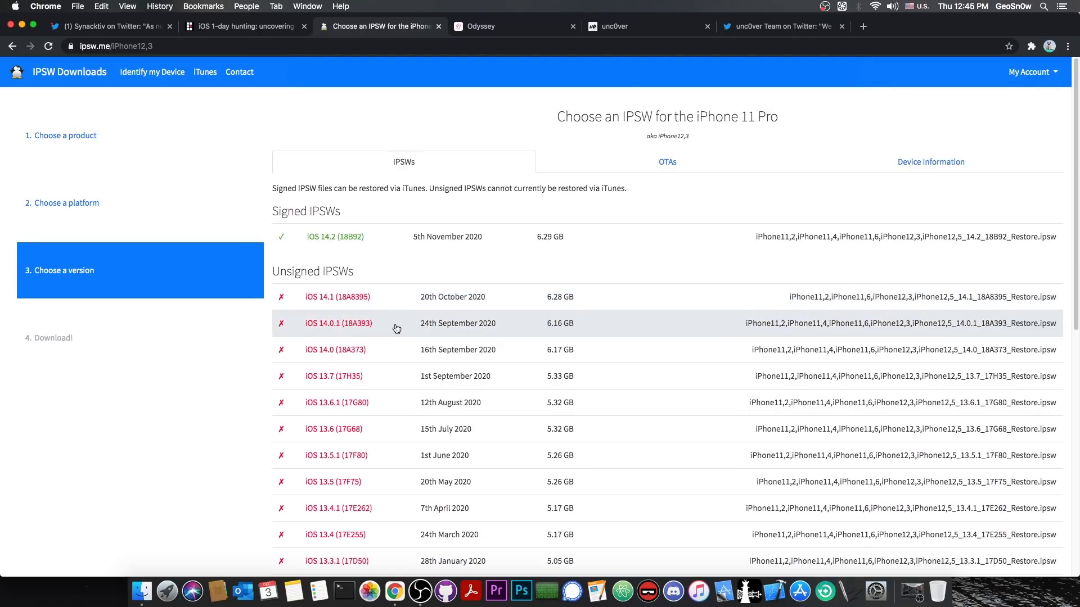
pyautogui.moveTo(384, 294)
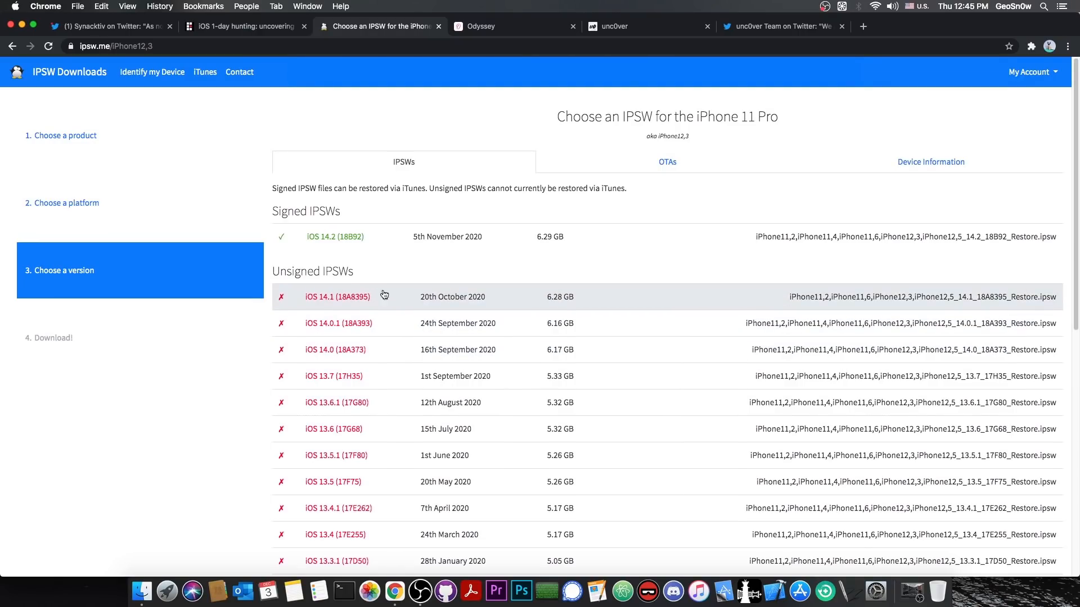
pyautogui.click(623, 26)
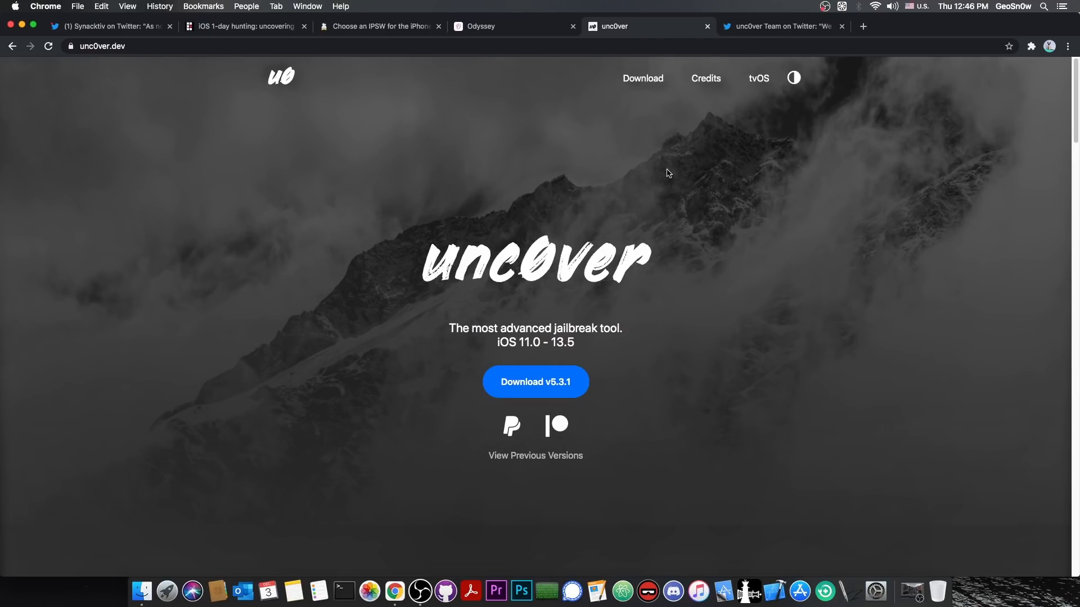
# Show the unc0ver Team's tweet announcing Substitute 2.0.0 for iOS 11–14.
pyautogui.click(781, 27)
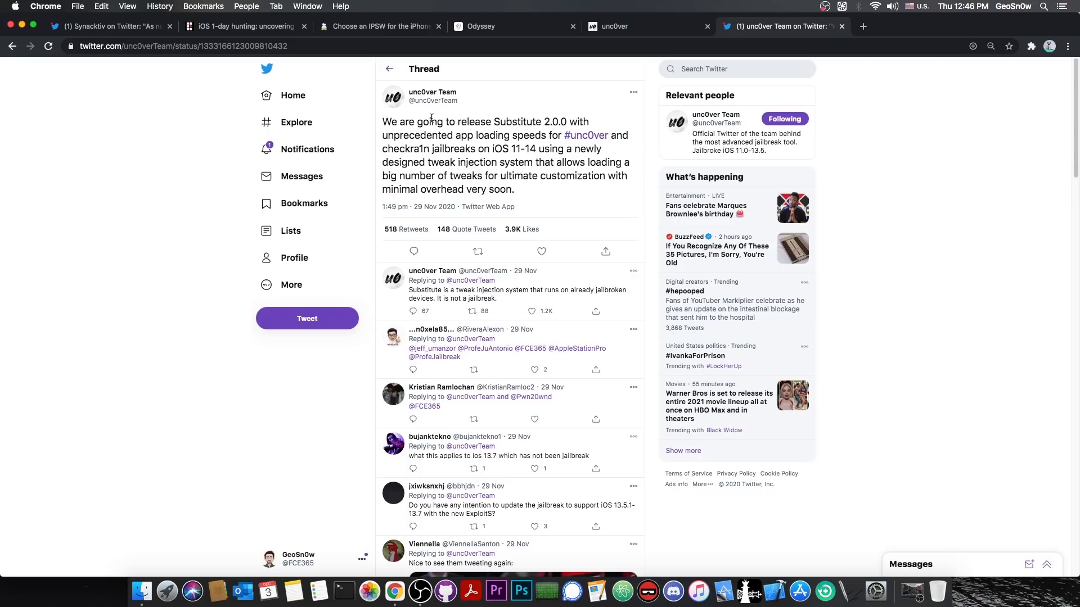
# Glance at Odyssey's features, then leave unc0ver scrolled to its About section.
pyautogui.click(620, 26)
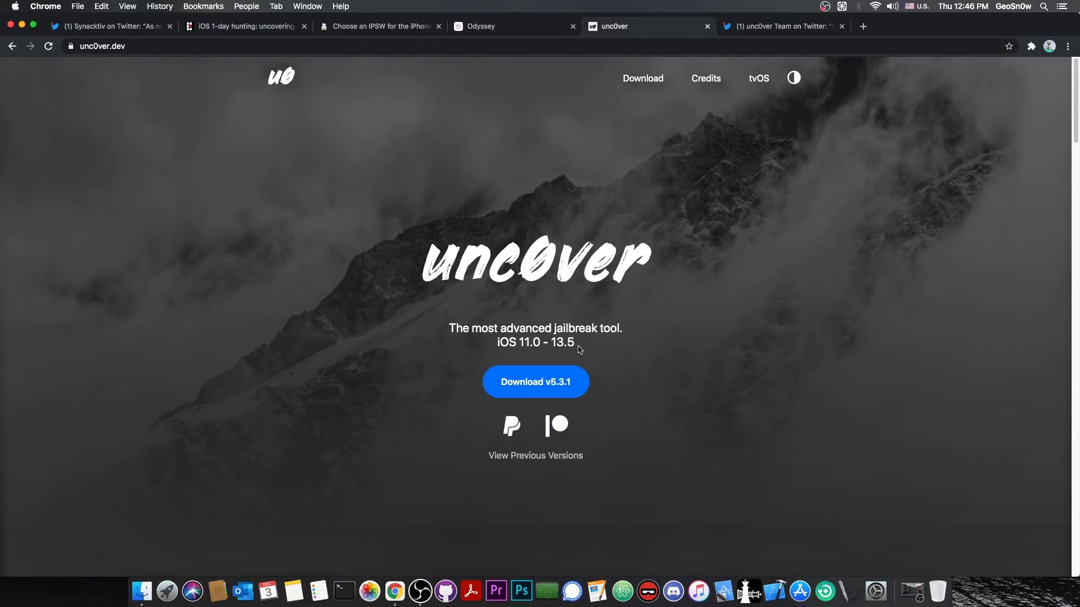
pyautogui.click(502, 26)
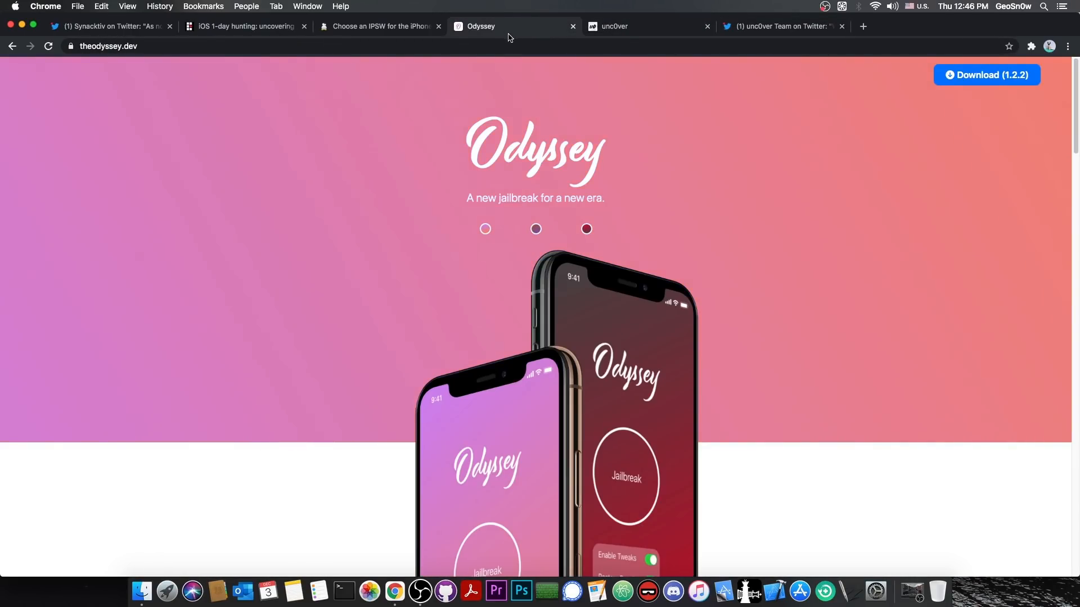
pyautogui.scroll(-3)
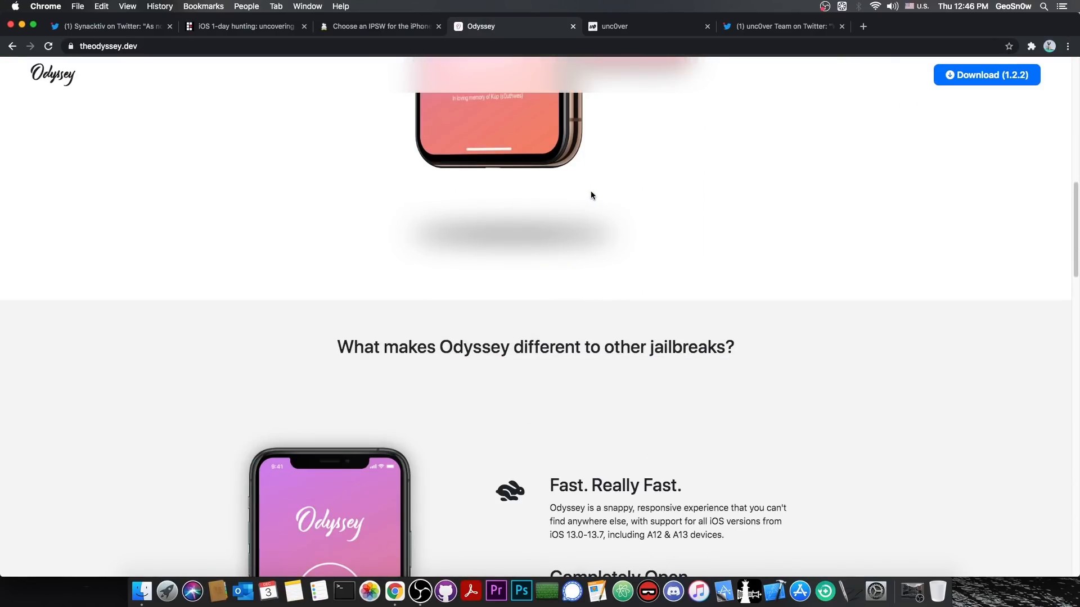
pyautogui.click(634, 27)
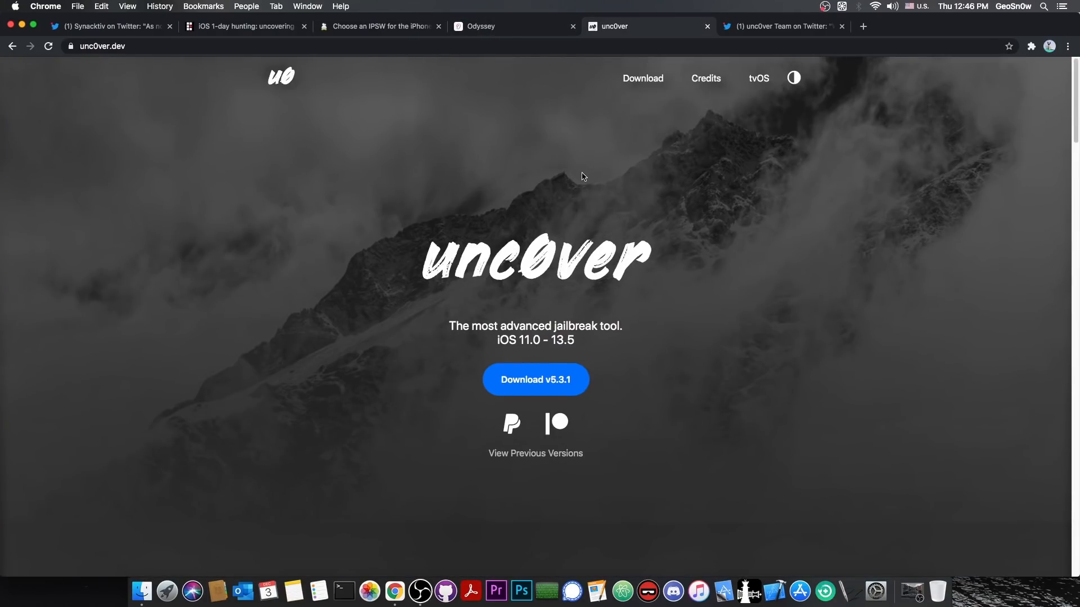
pyautogui.scroll(-3)
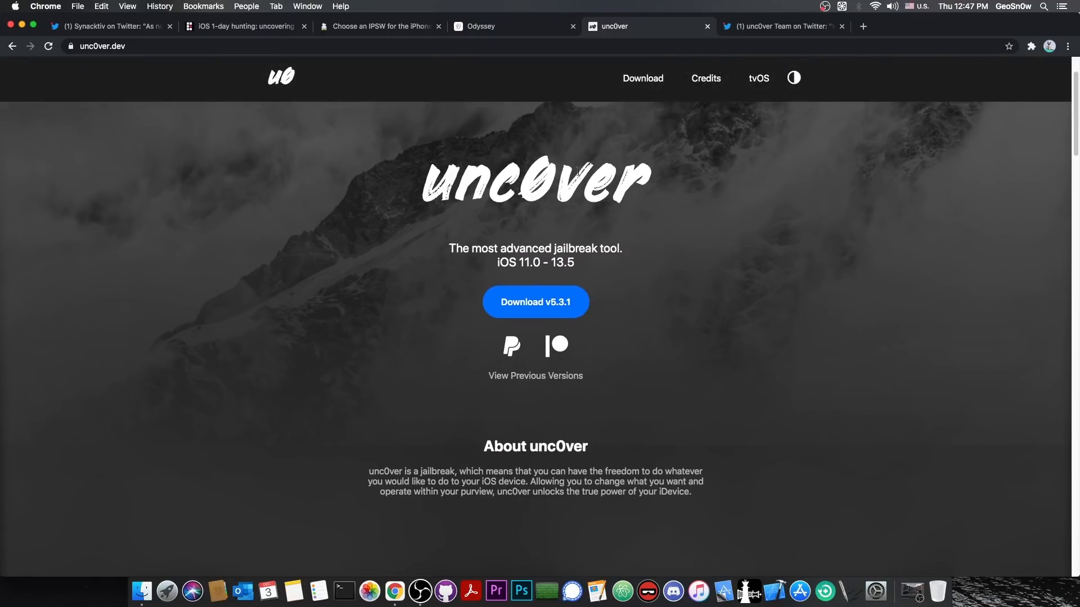
# Return to the Synacktiv post and read the Bindiff results and trailer analysis.
pyautogui.click(244, 26)
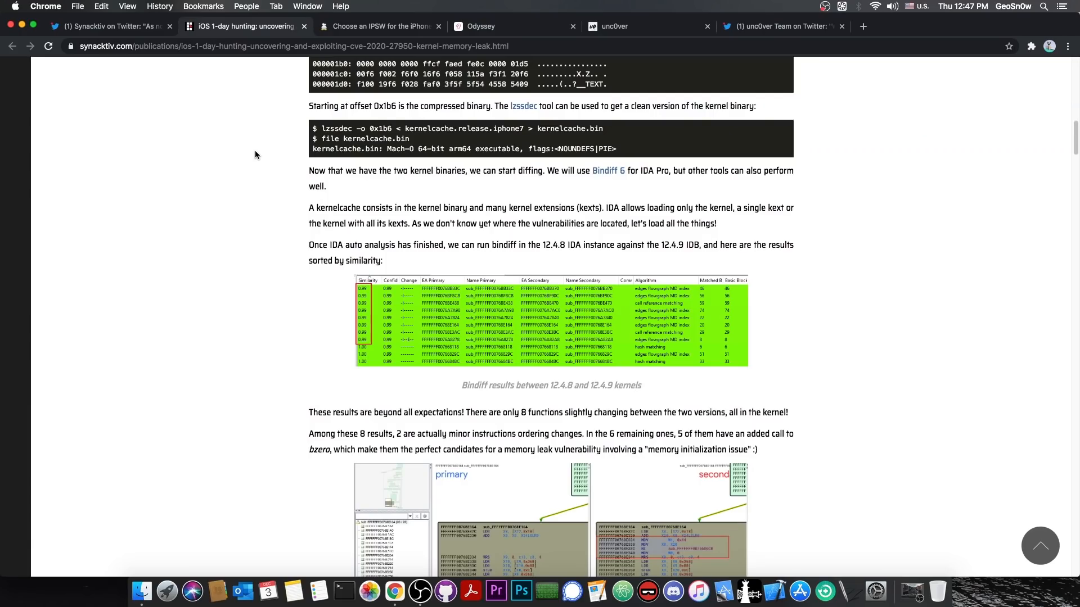
pyautogui.scroll(-3)
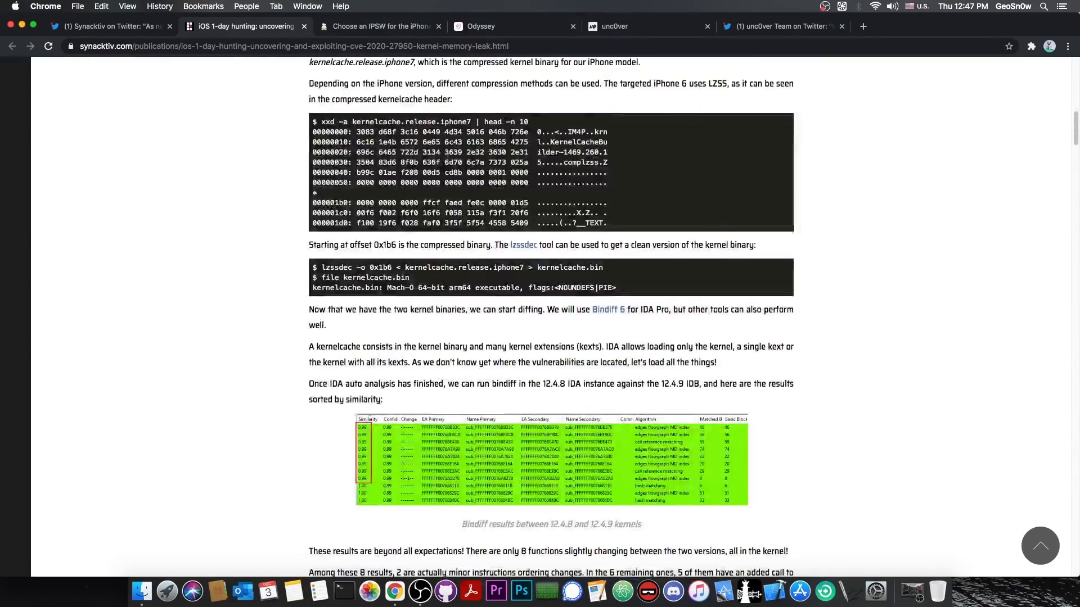
pyautogui.scroll(3)
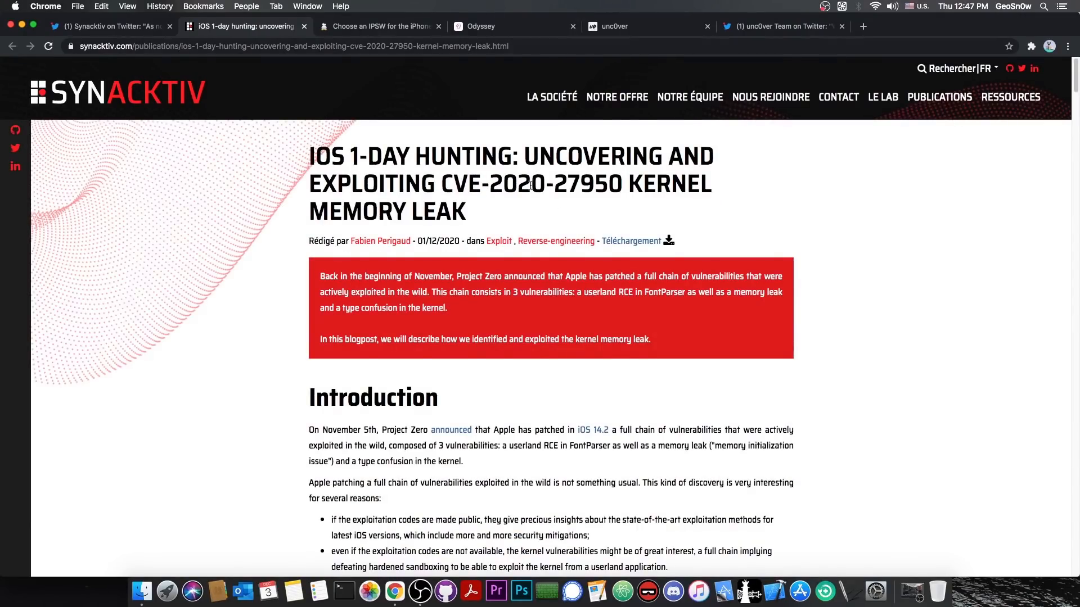
pyautogui.scroll(-3)
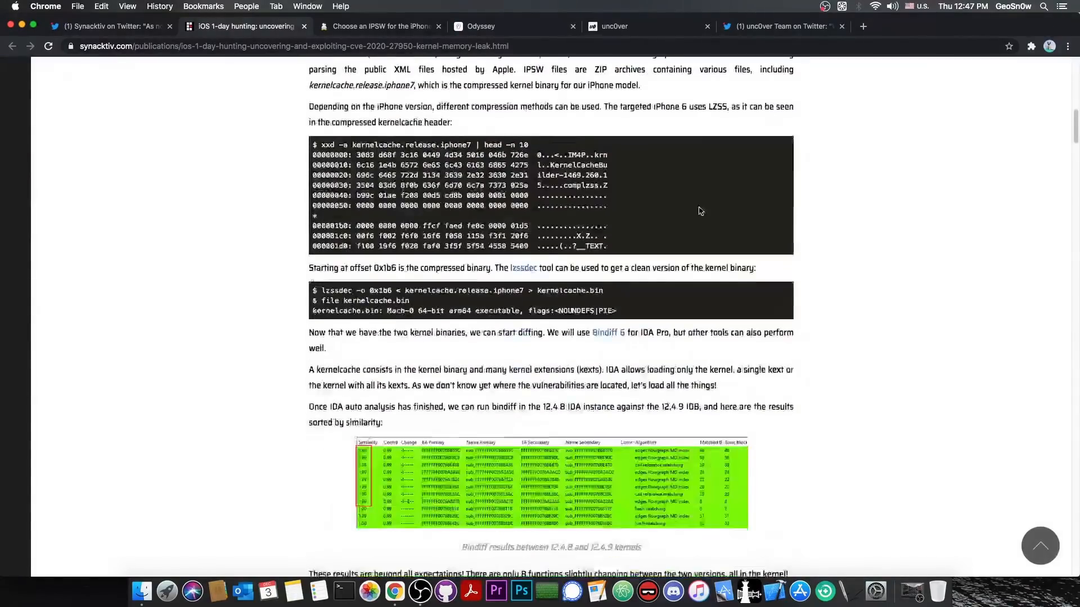
pyautogui.scroll(-3)
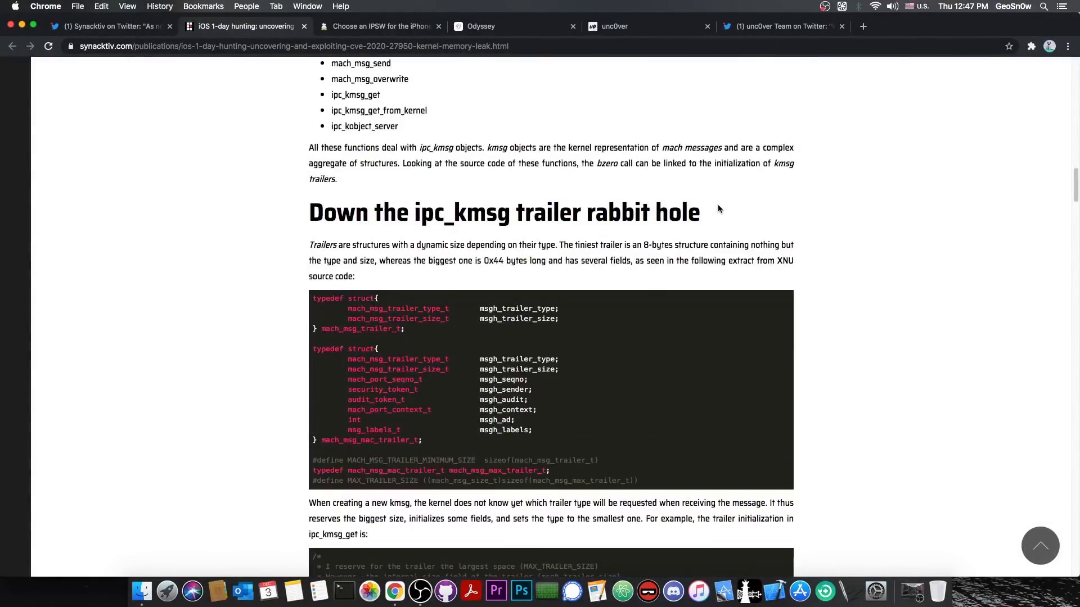
pyautogui.moveTo(723, 190)
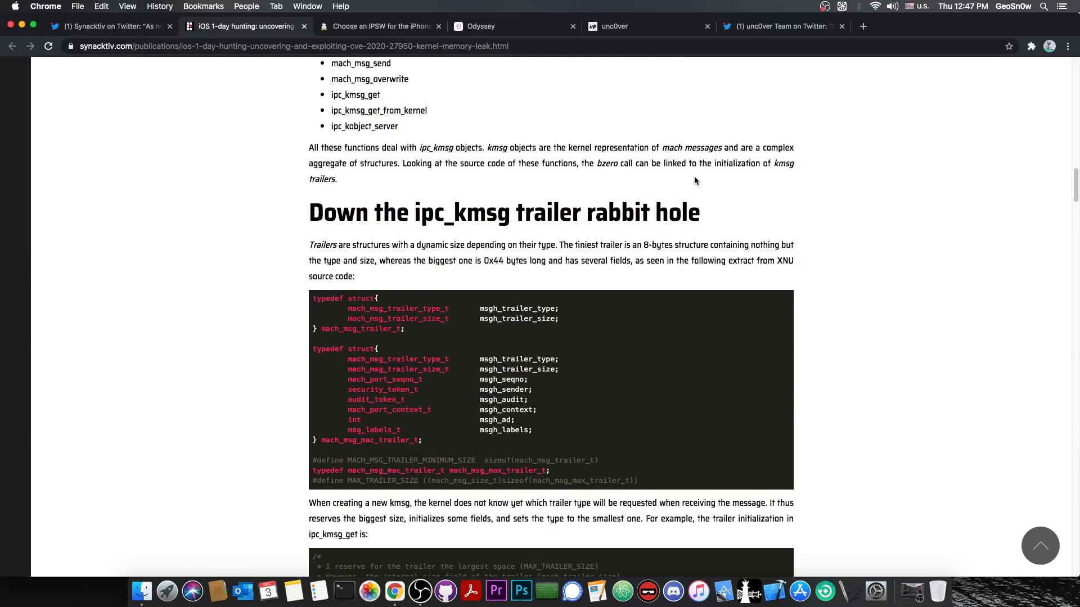
# Continue down past the PoC output to the final kernel ipc_port address leak exploit.
pyautogui.scroll(-3)
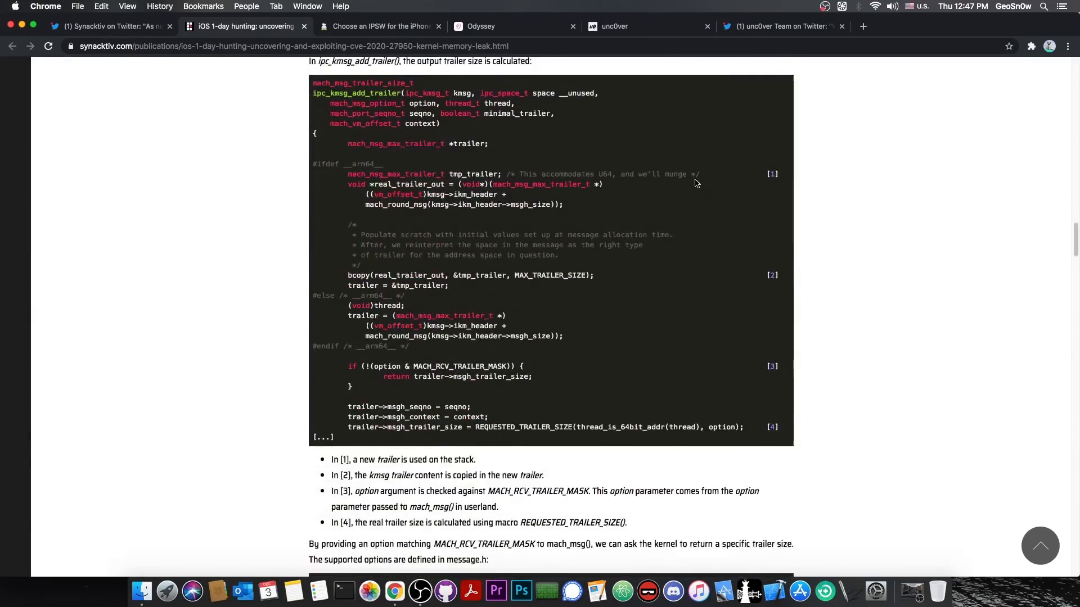
pyautogui.scroll(-3)
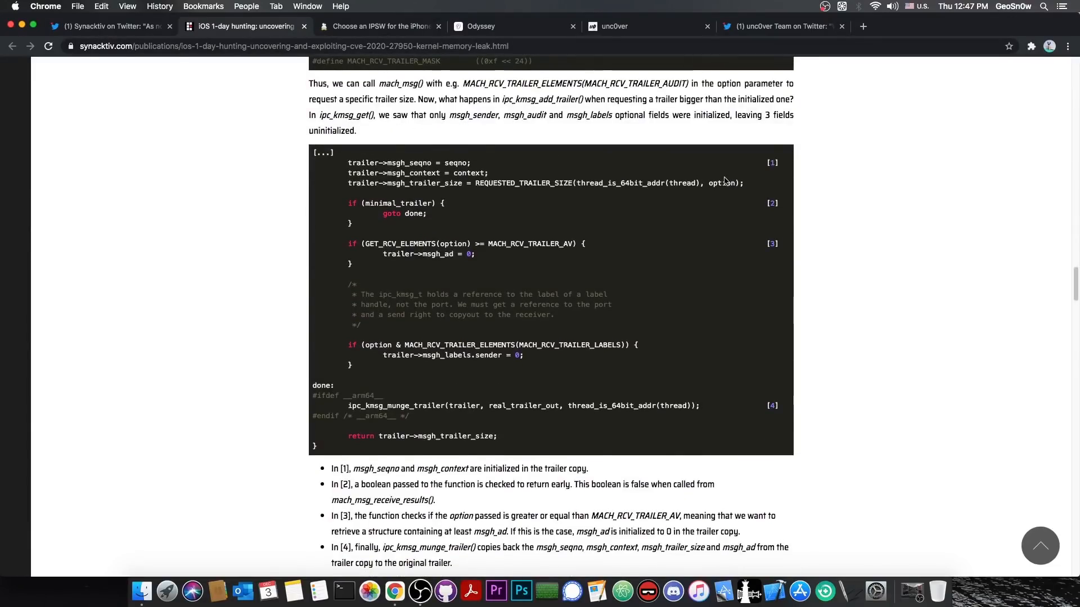
pyautogui.scroll(-3)
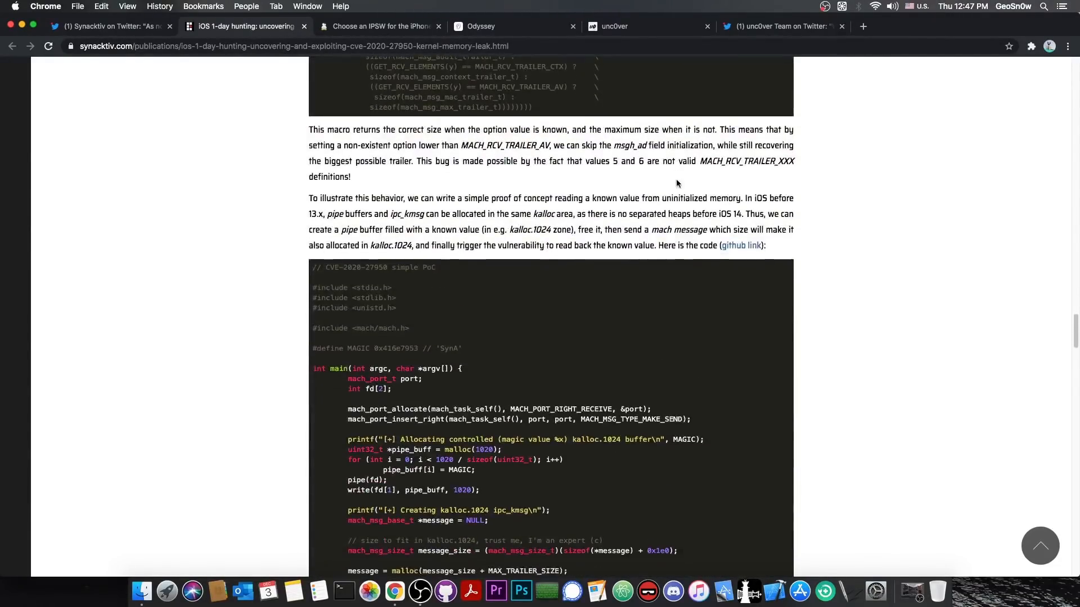
pyautogui.scroll(-3)
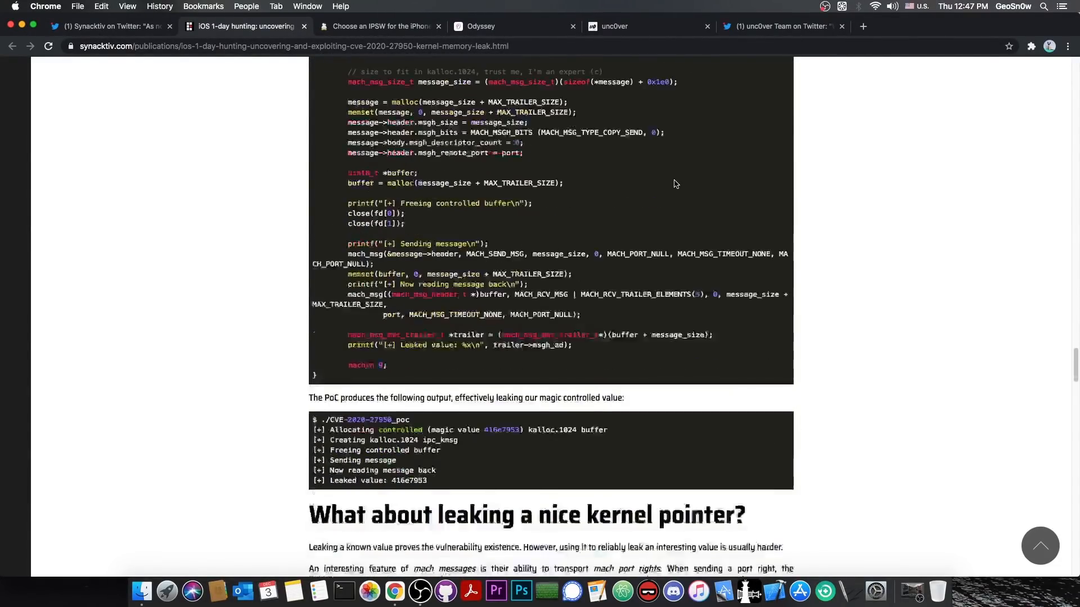
pyautogui.scroll(-3)
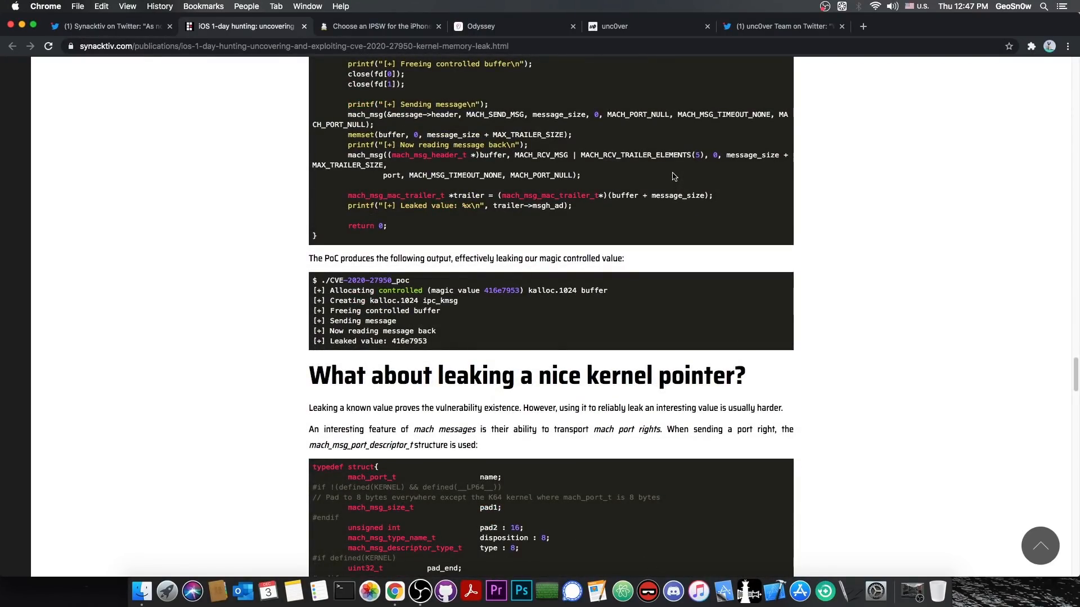
pyautogui.moveTo(662, 171)
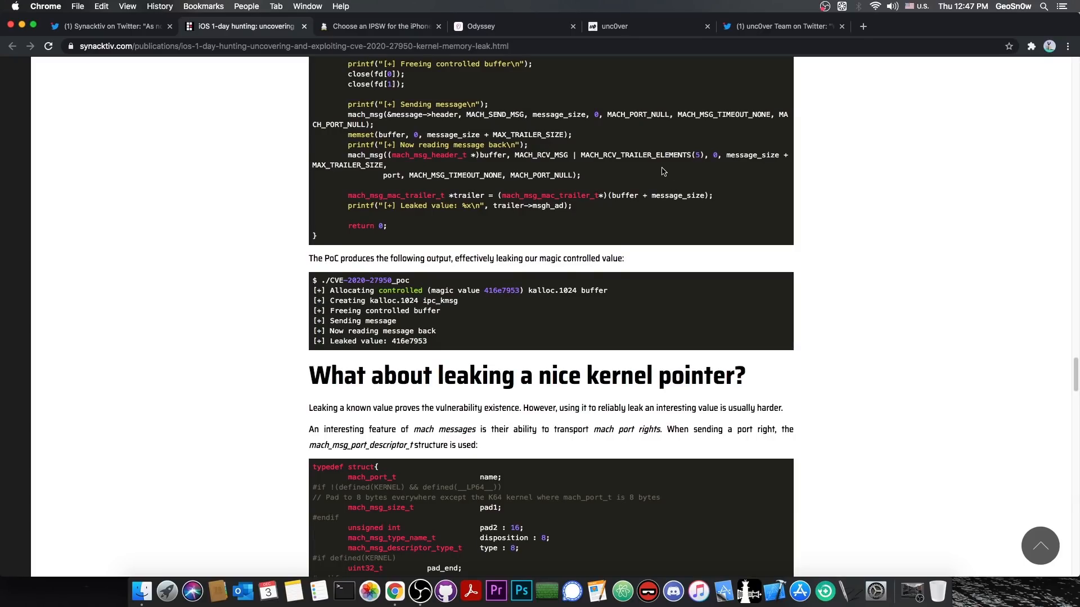
pyautogui.scroll(-3)
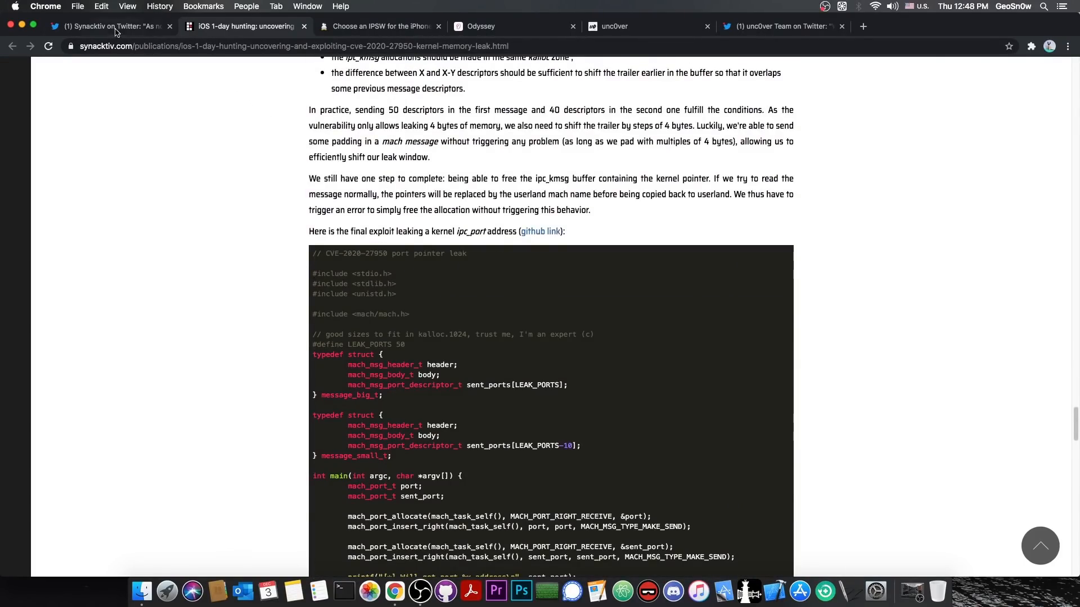
# View the signed iOS 14.2 (18B92) firmware details for iPhone 11 Pro, ending back on the blog post.
pyautogui.click(107, 25)
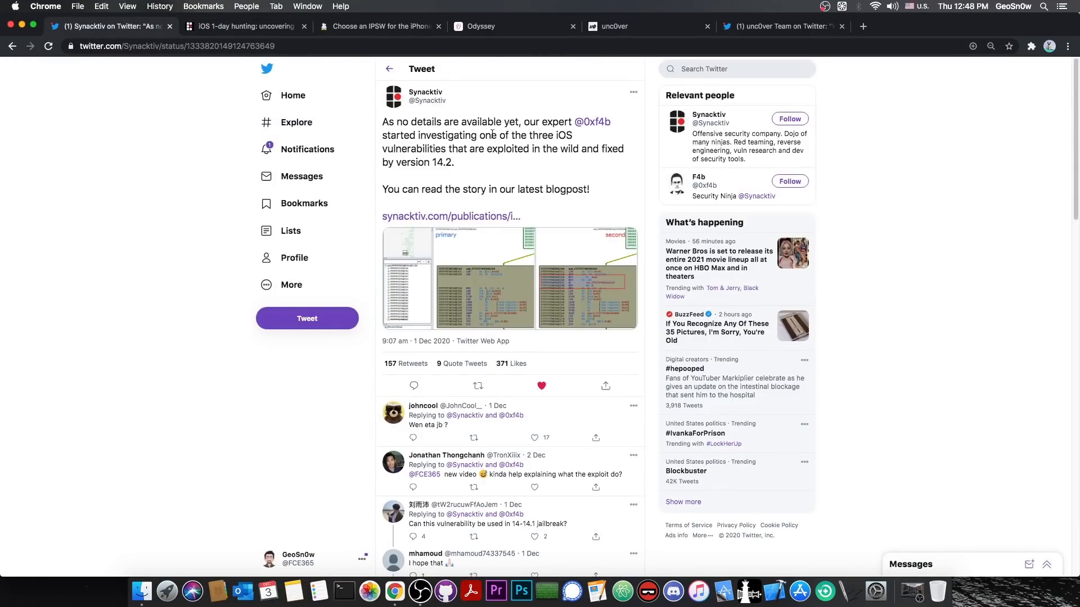
pyautogui.click(244, 26)
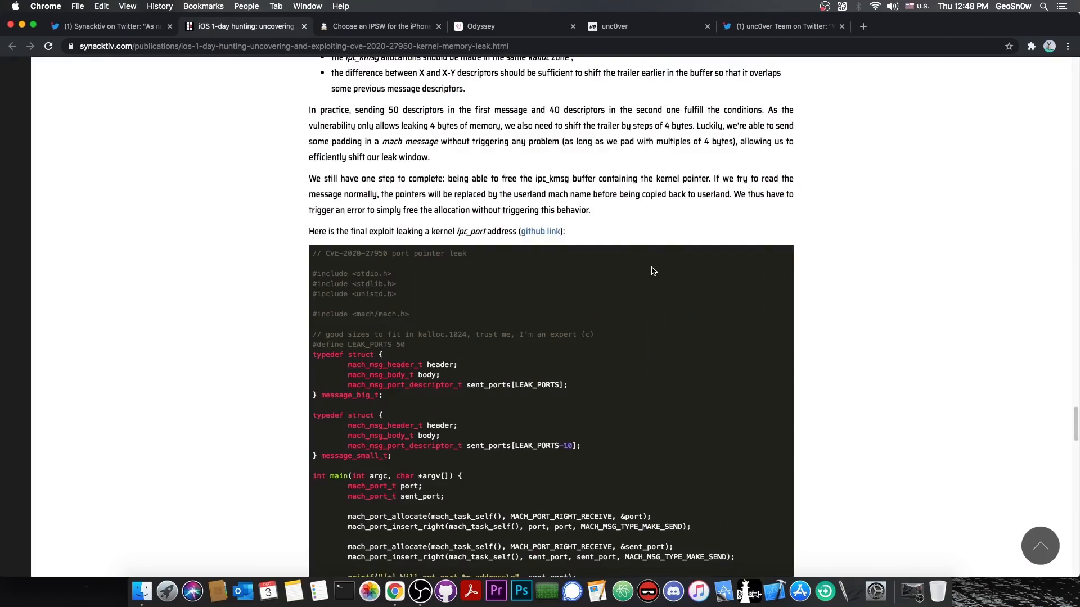
pyautogui.click(381, 27)
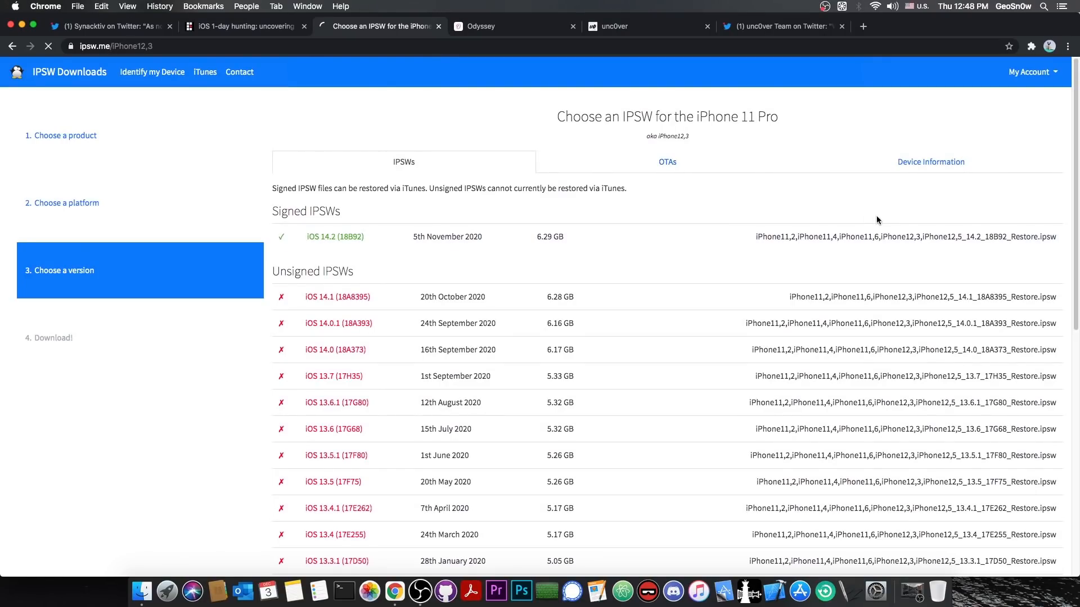
pyautogui.click(334, 236)
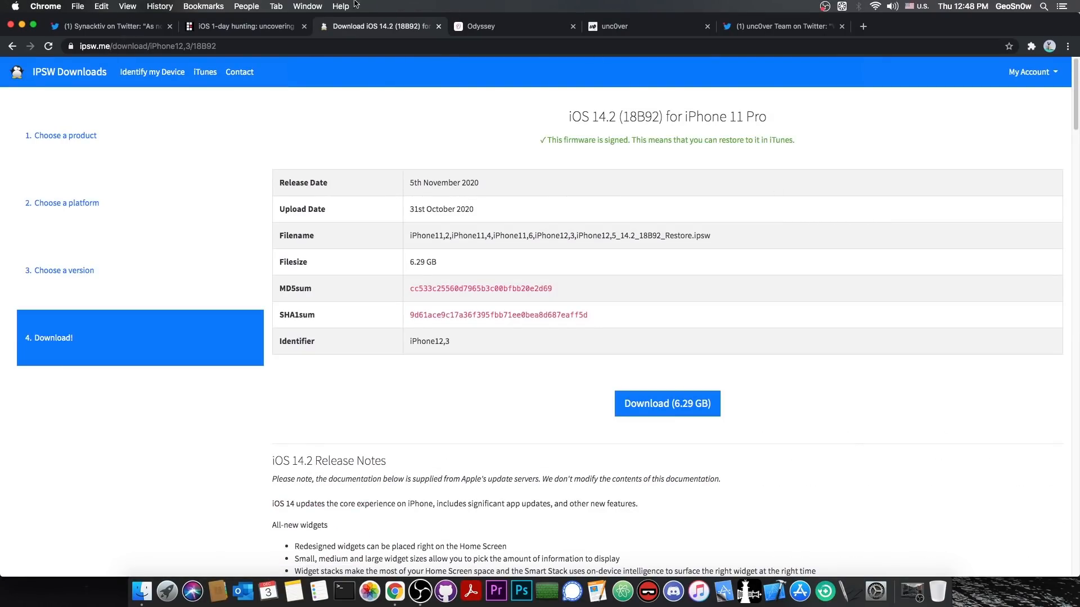
pyautogui.click(245, 27)
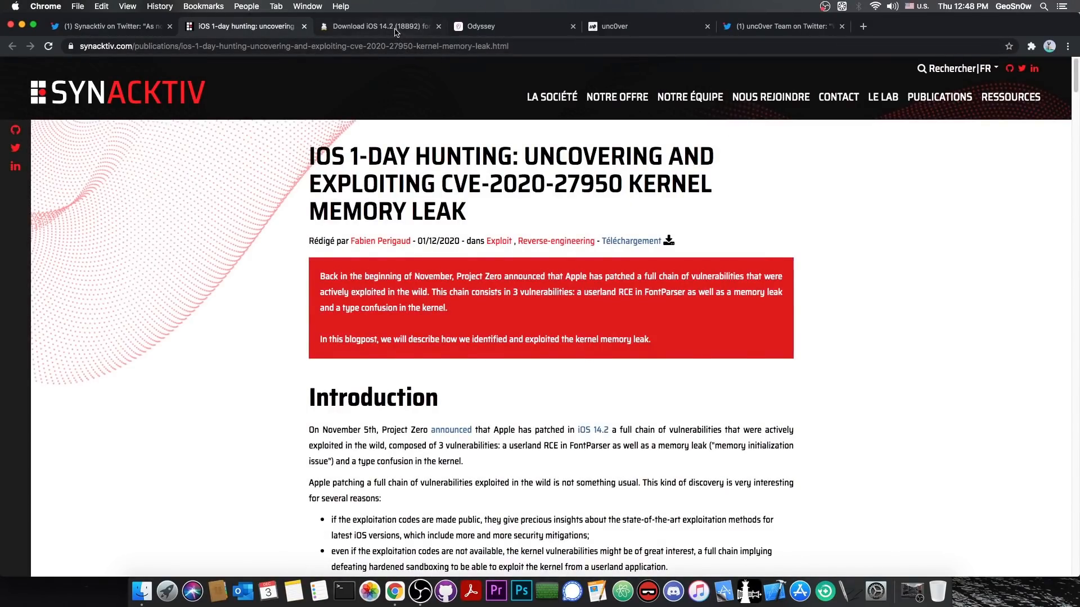
pyautogui.scroll(-3)
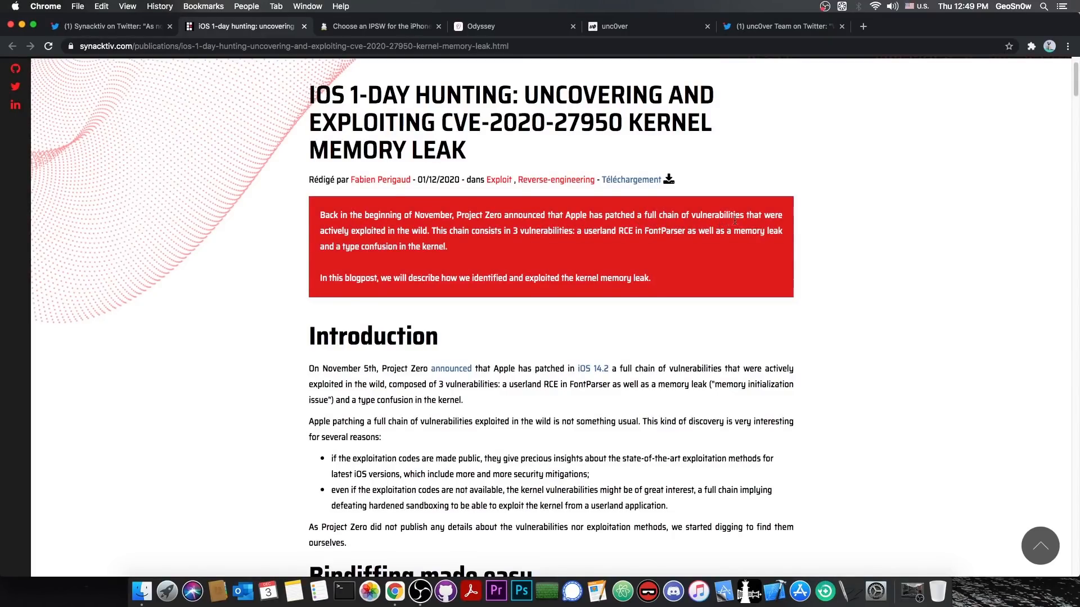
pyautogui.moveTo(453, 241)
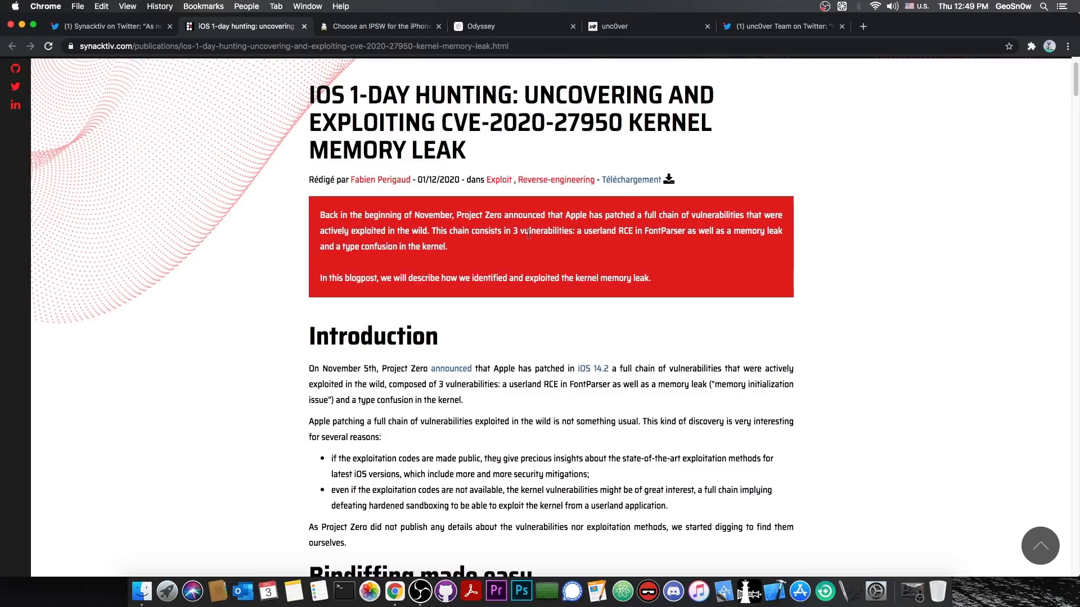
pyautogui.moveTo(565, 237)
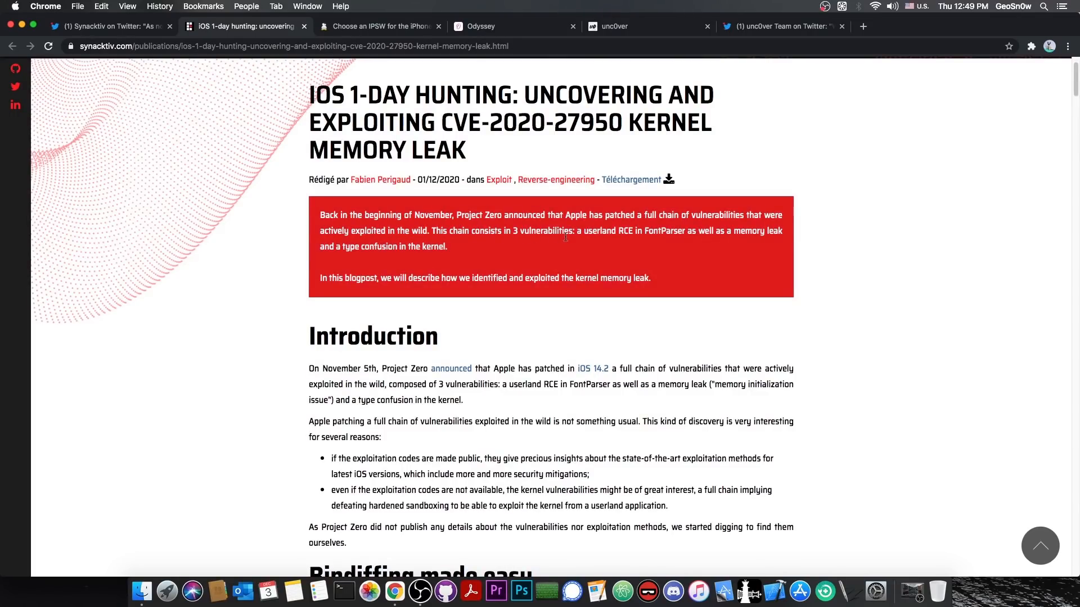
pyautogui.moveTo(661, 234)
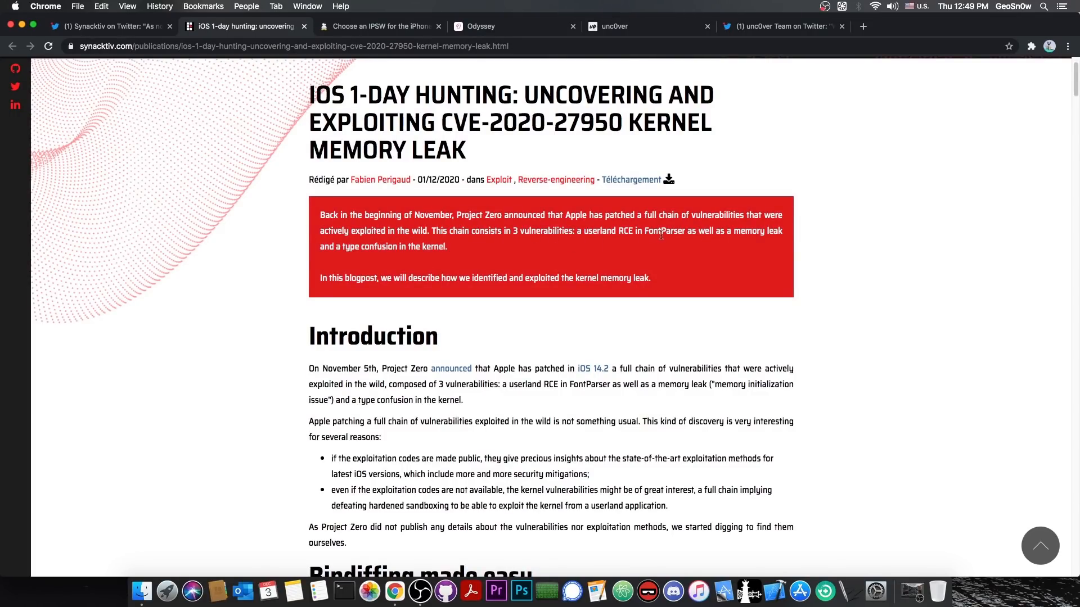
pyautogui.moveTo(572, 253)
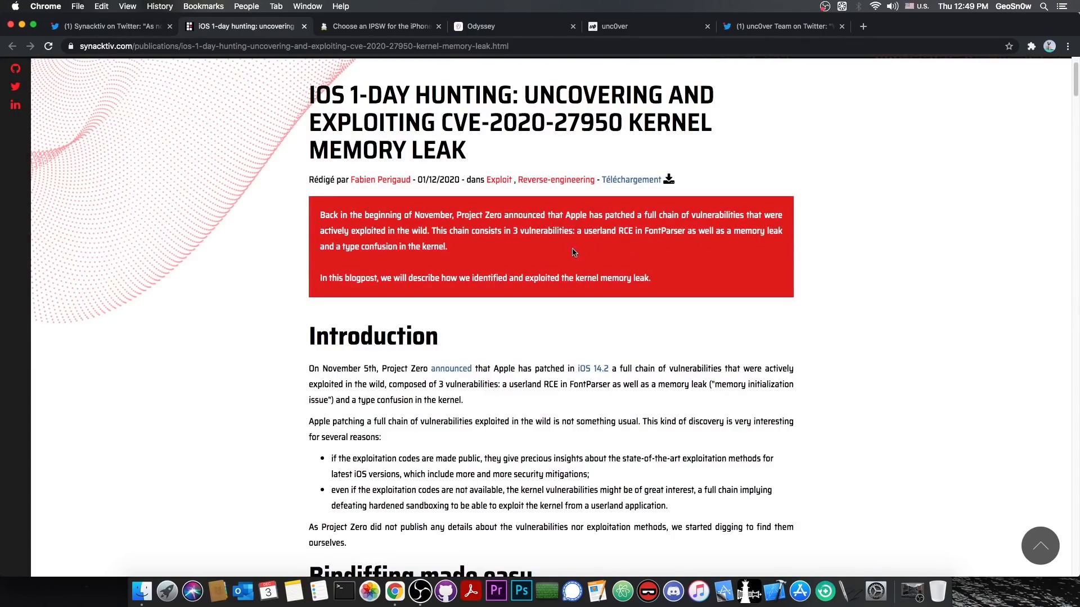
pyautogui.moveTo(434, 295)
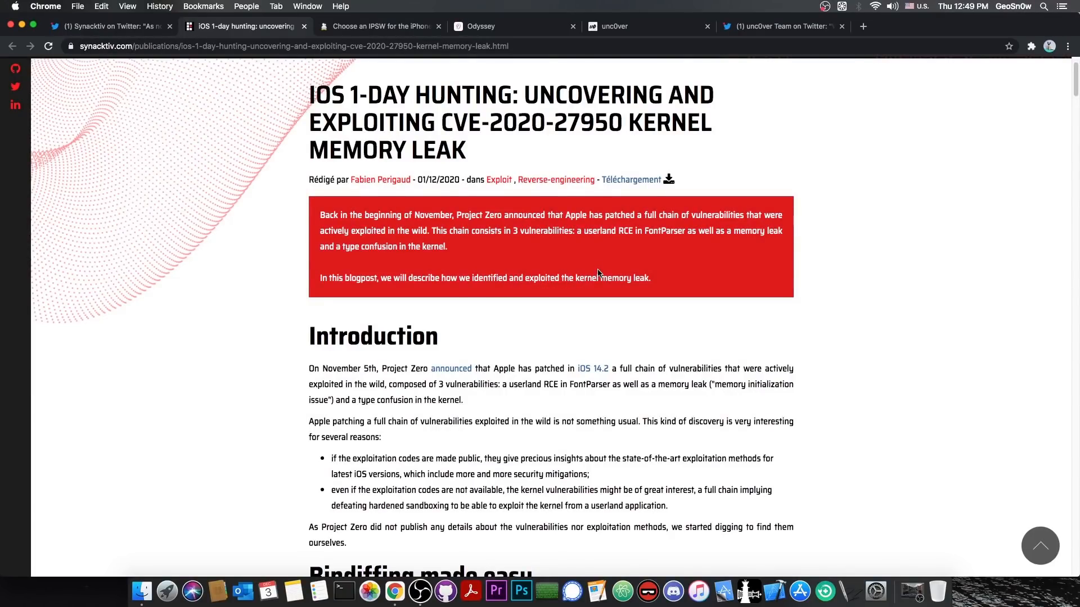
pyautogui.moveTo(602, 270)
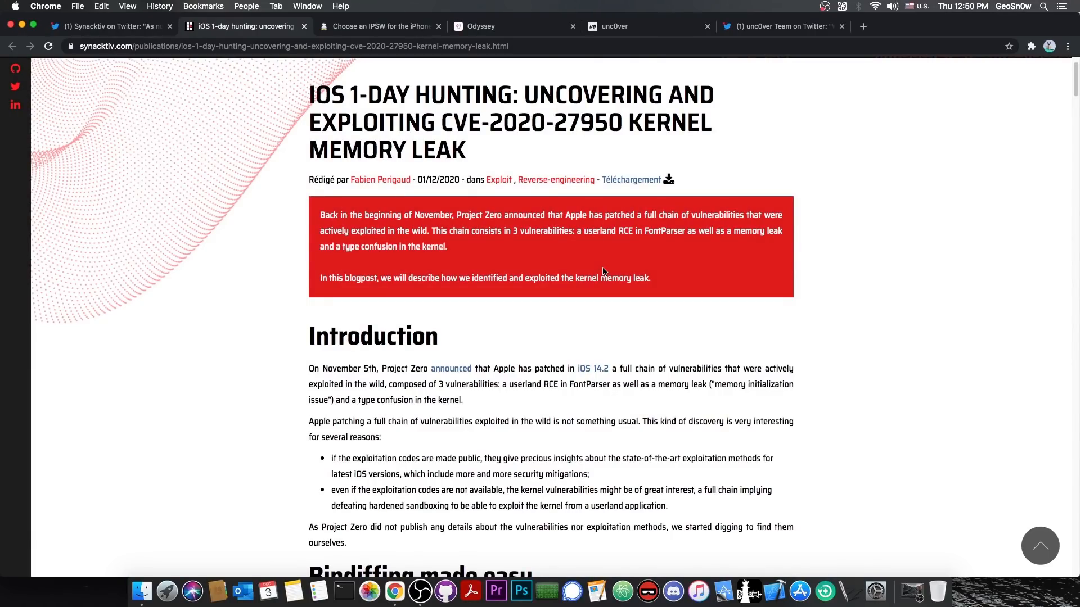
pyautogui.scroll(-3)
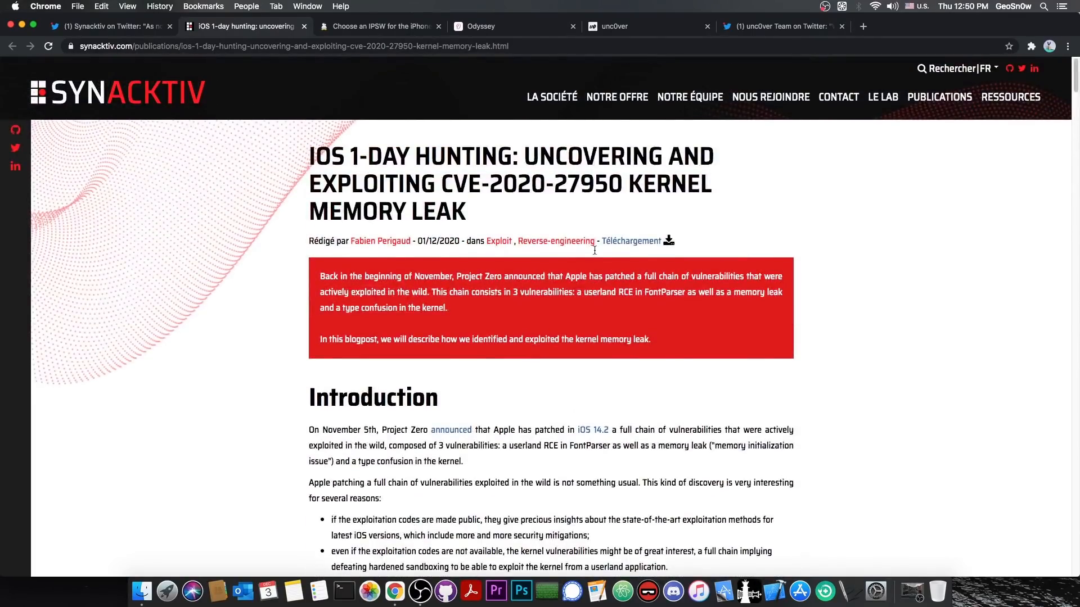
pyautogui.scroll(-3)
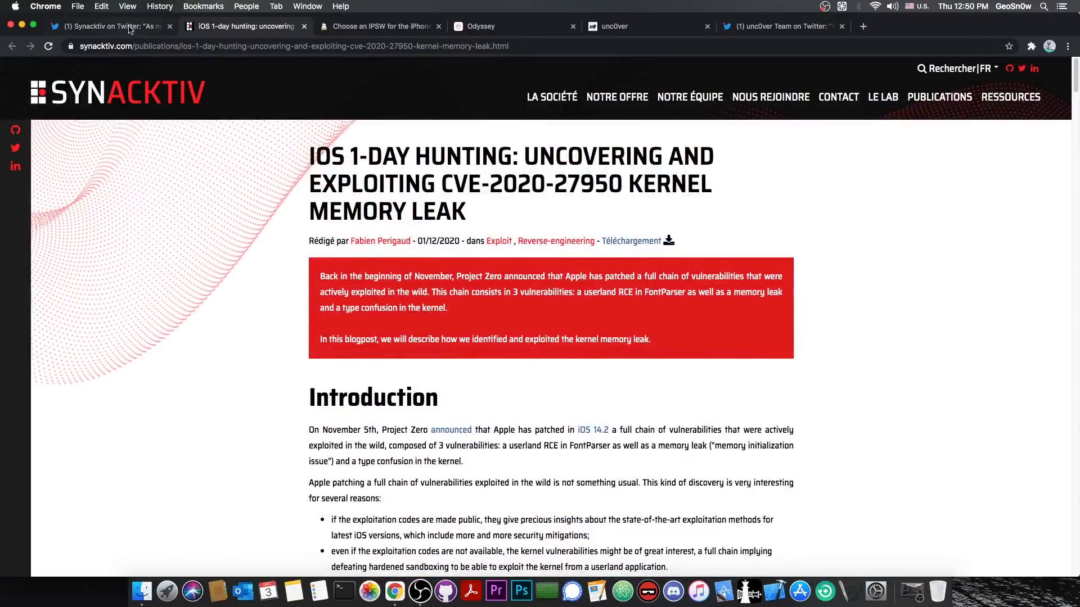
# Revisit the Synacktiv tweet and blog post, finishing on the iPhone 11 Pro IPSW list.
pyautogui.click(112, 26)
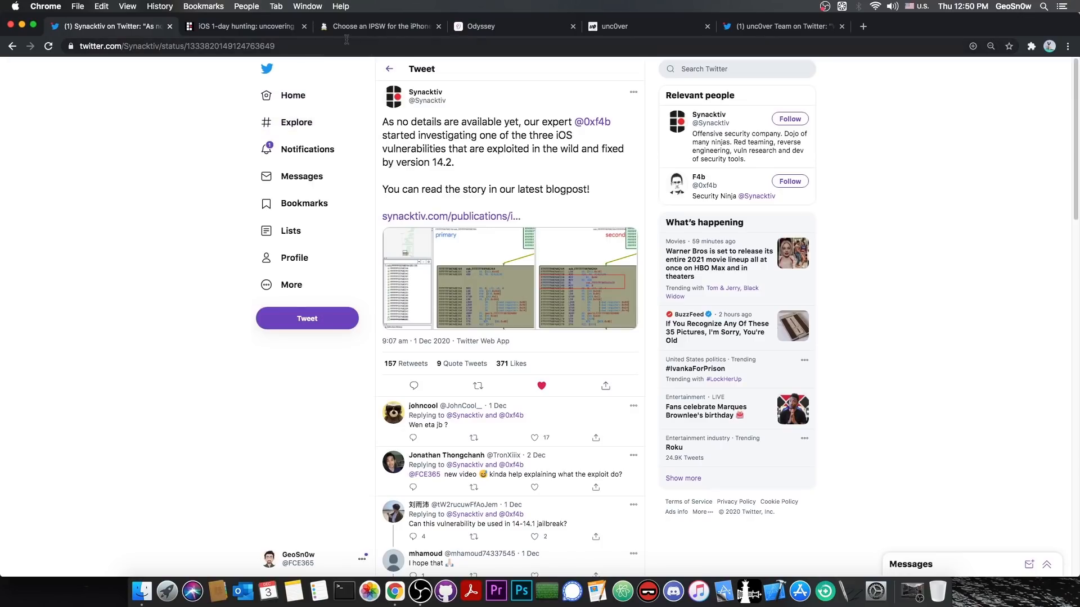
pyautogui.click(380, 26)
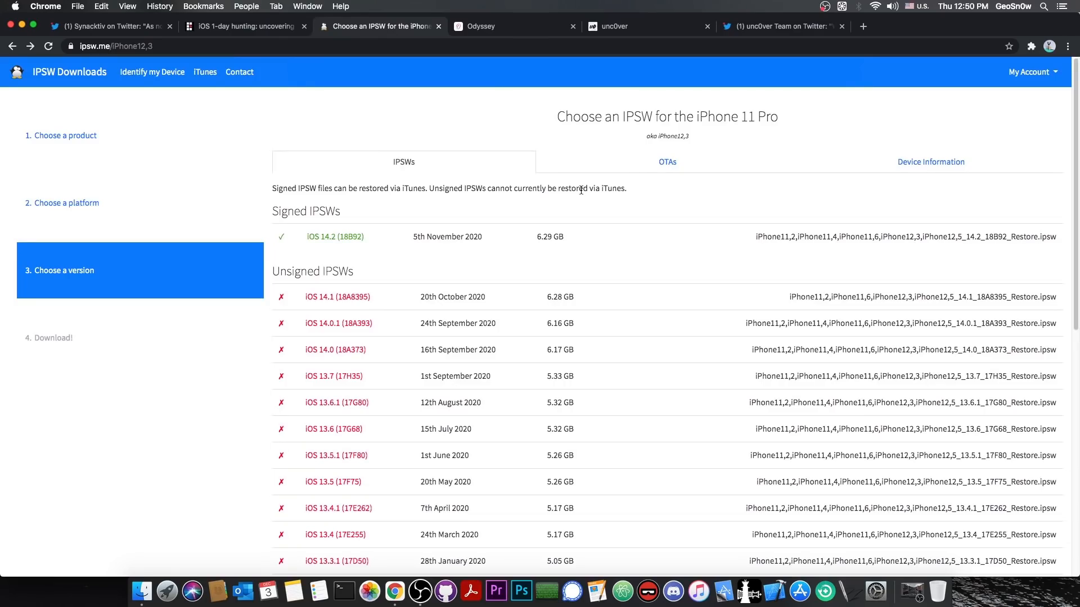
pyautogui.click(241, 27)
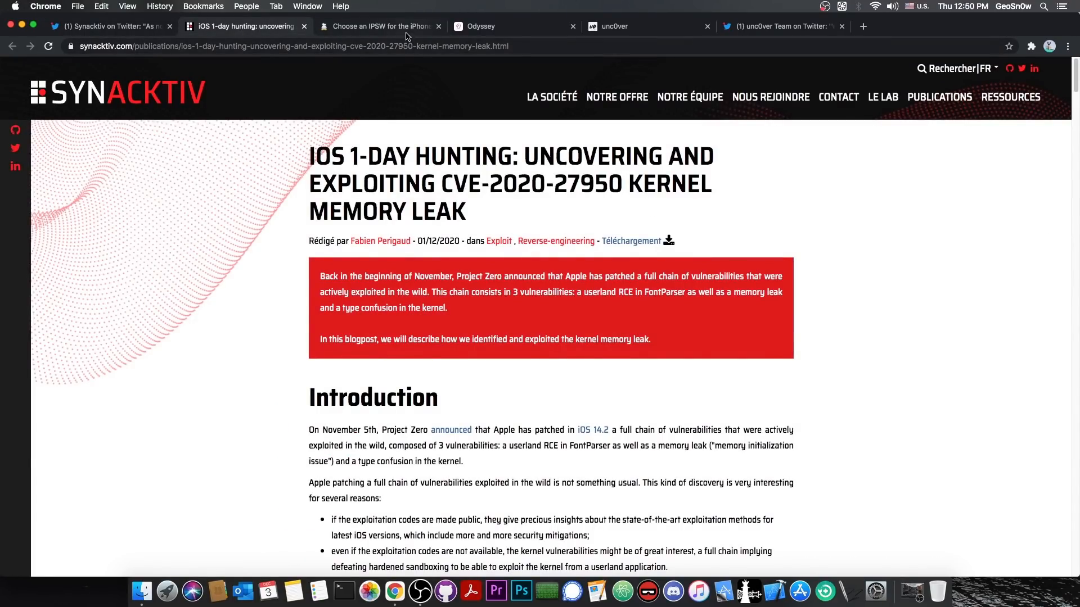
pyautogui.click(378, 26)
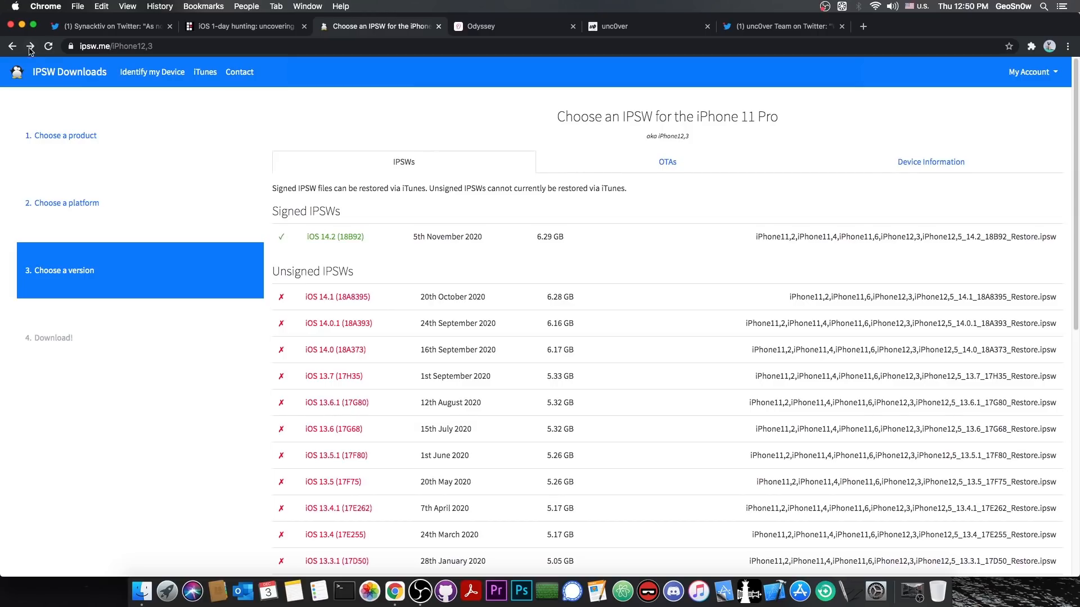